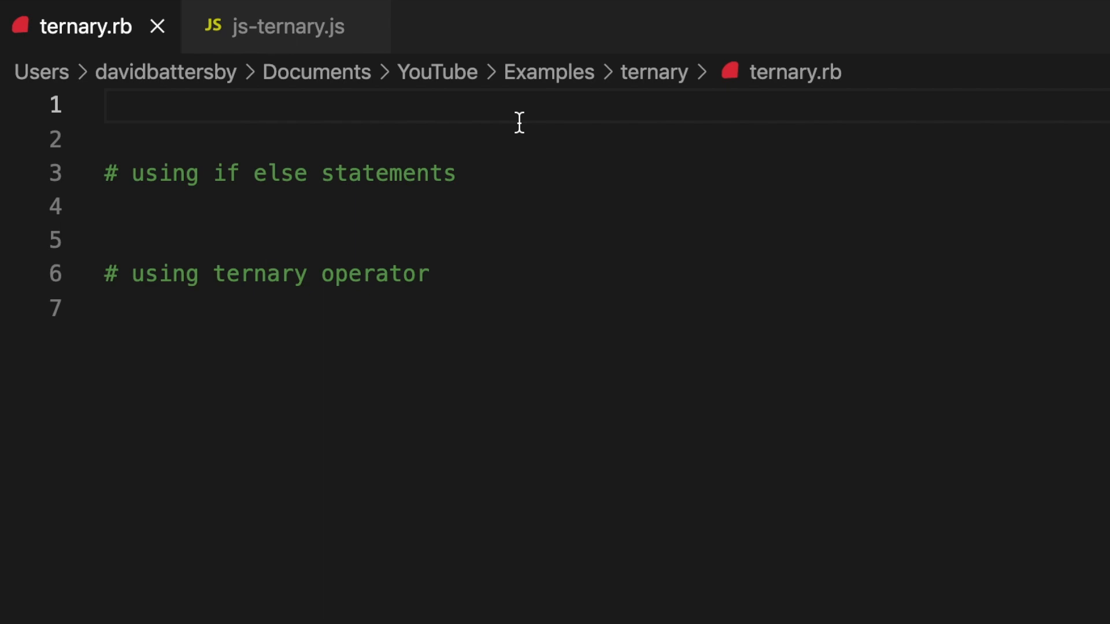
Declare a = 5 and b = 10 on the first two lines of ternary.rb.
text(a)
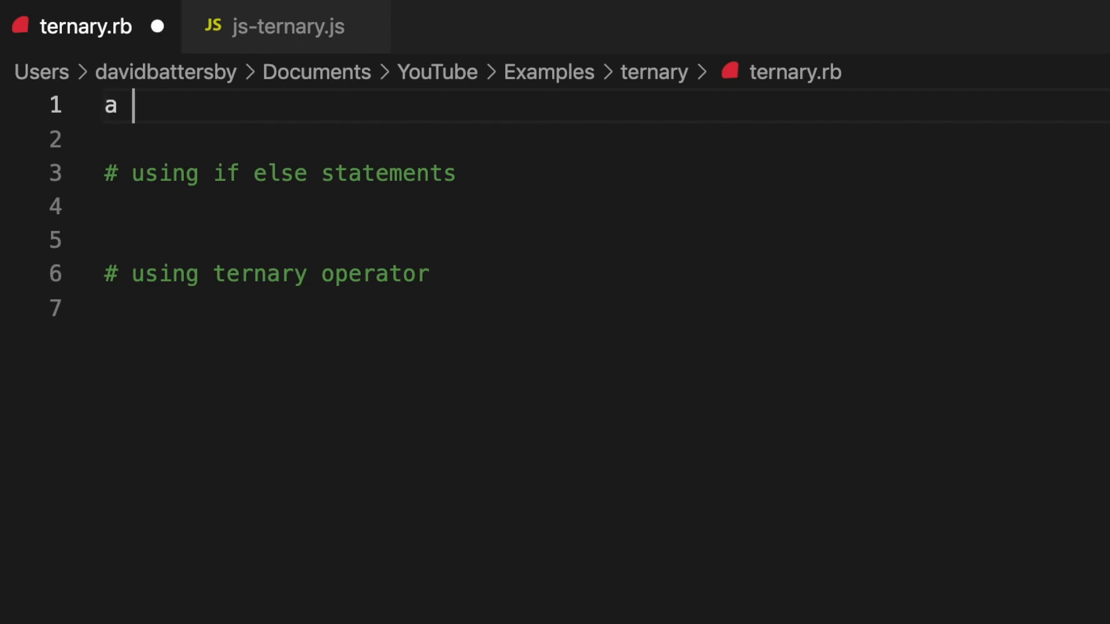
text(= 5)
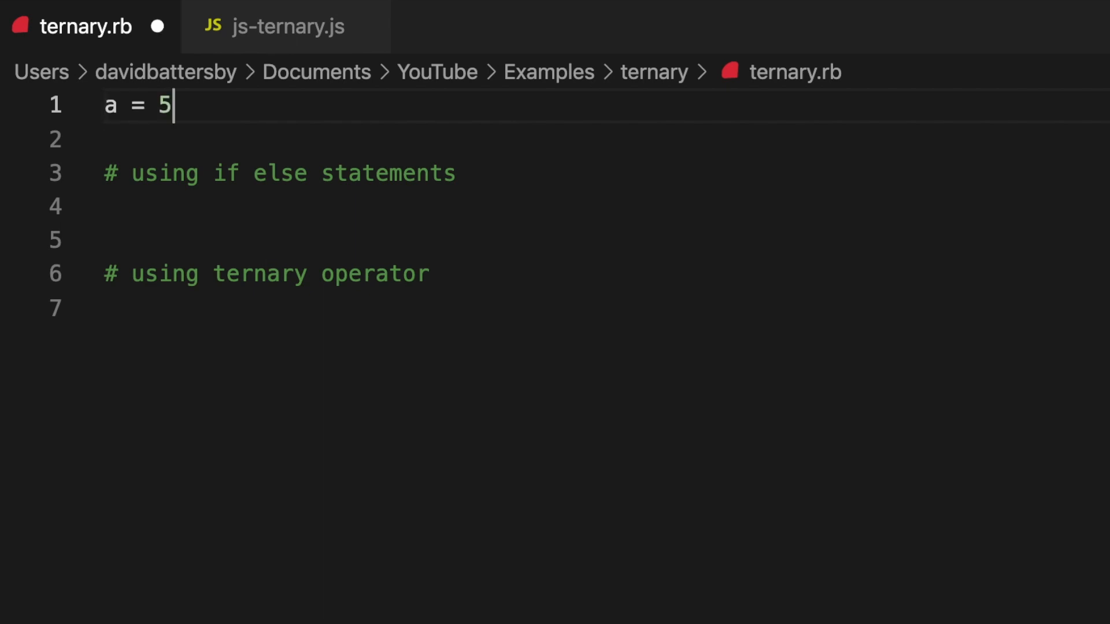
text(b)
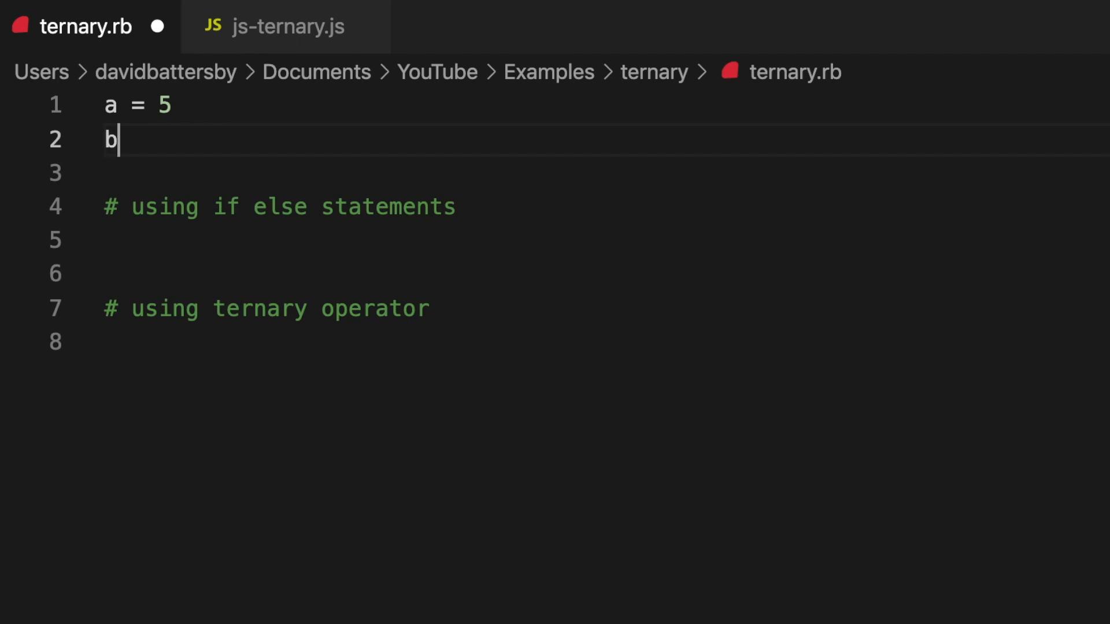
text(= 10)
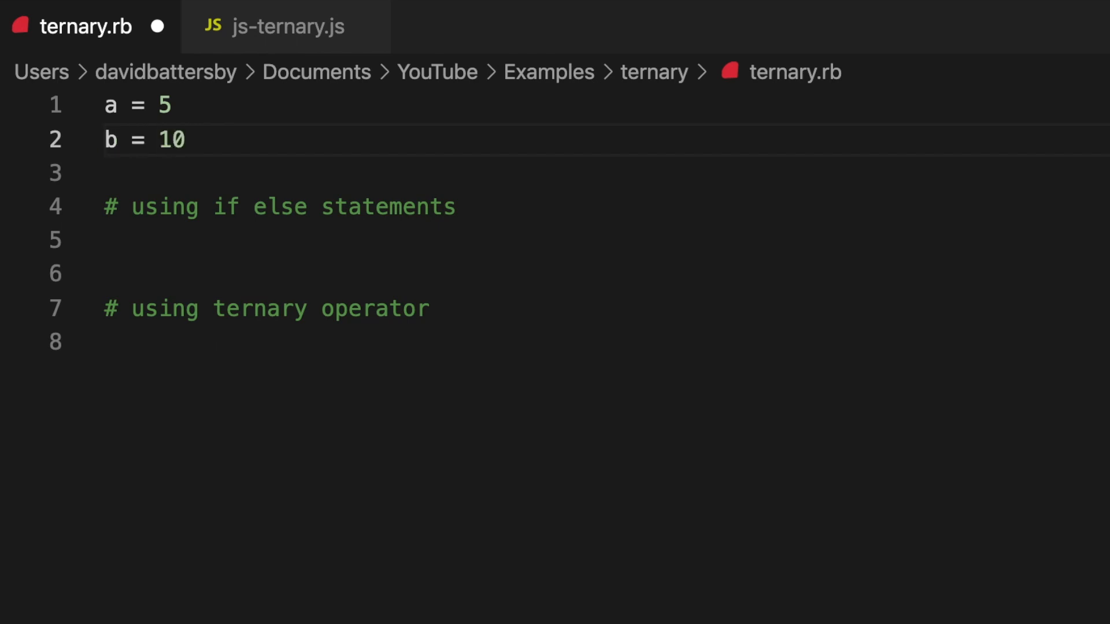
click(105, 241)
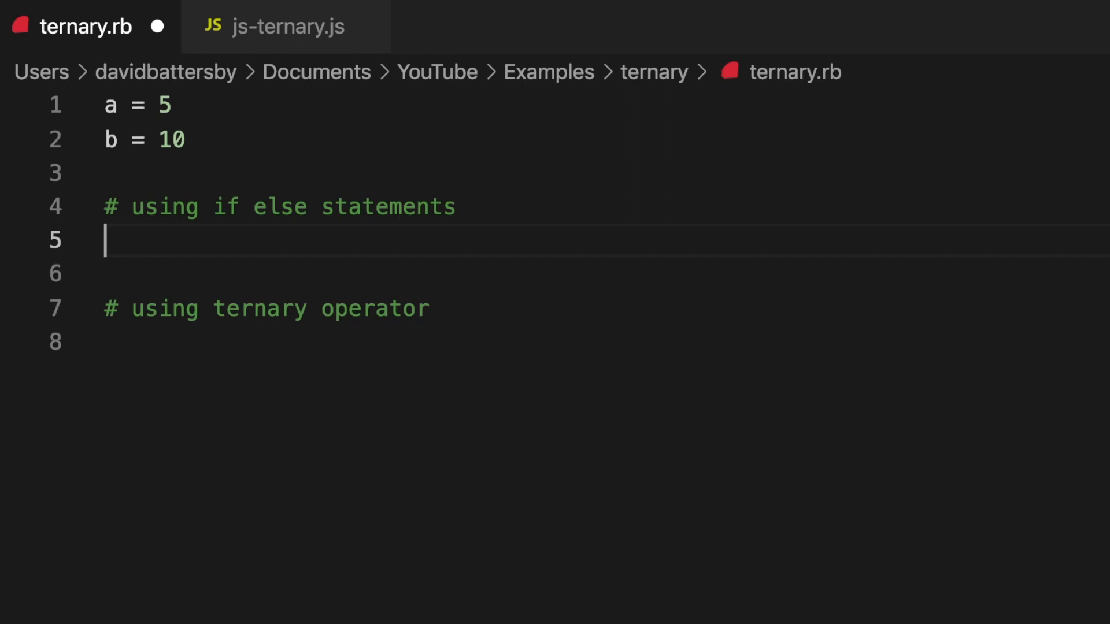
Write if a < b assigning result "a is less than b", else branch assigning the other message.
text(if a < b)
text(re)
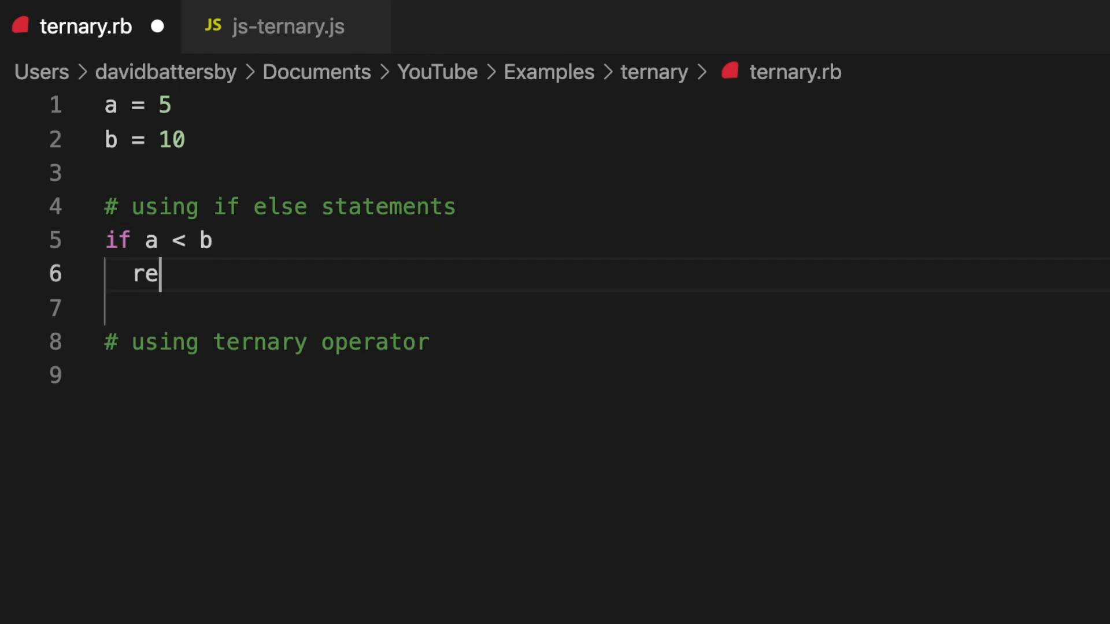
text(sult = a is less than b)
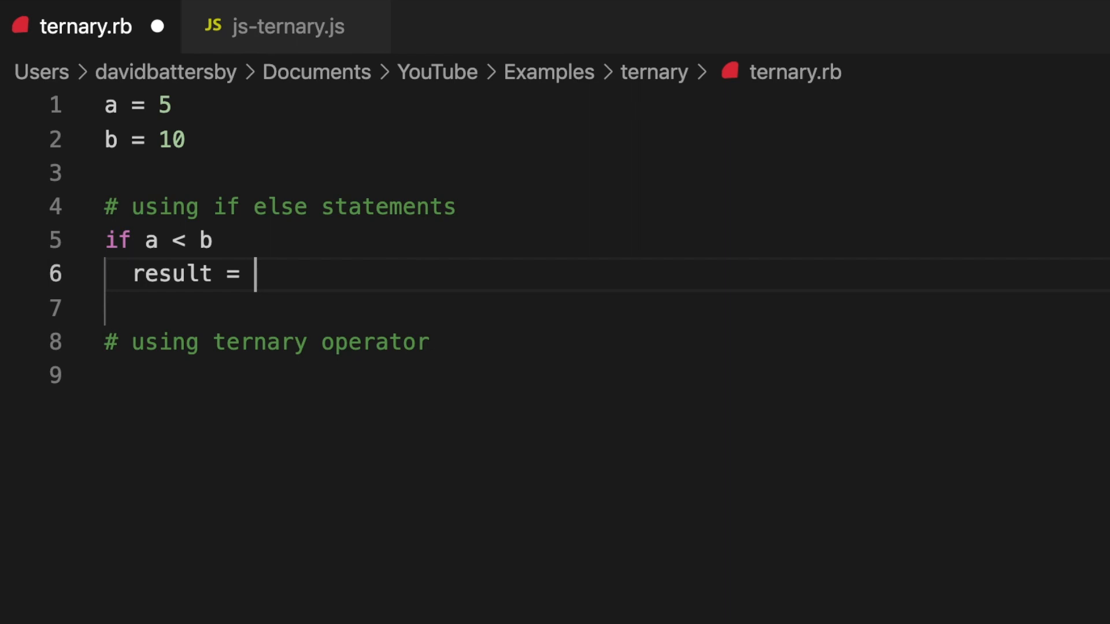
text("a is less than b")
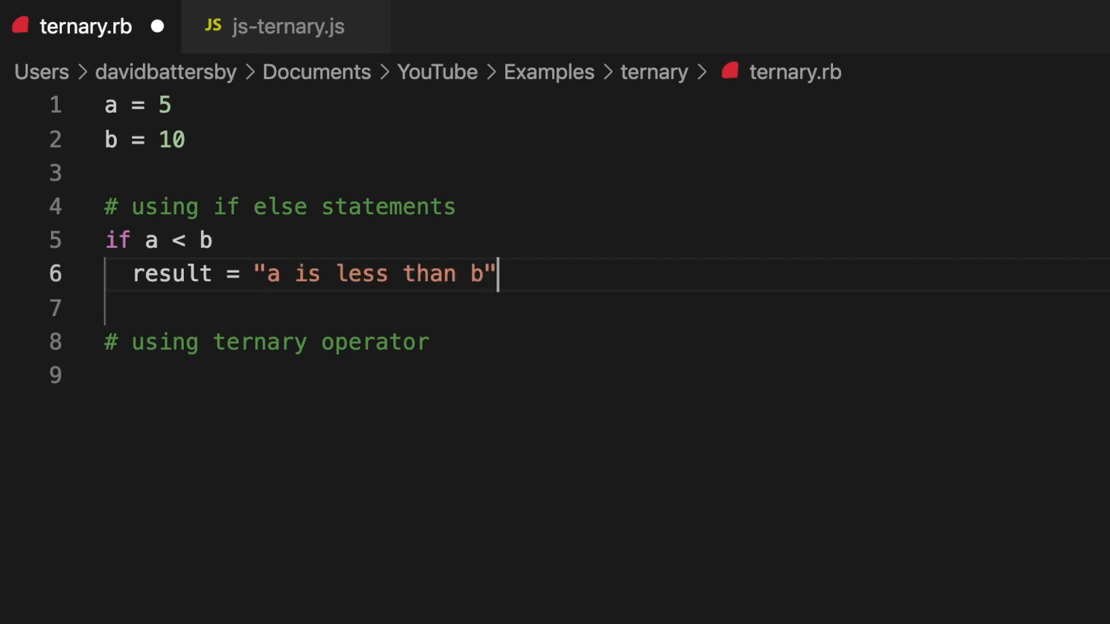
text(else)
text(result)
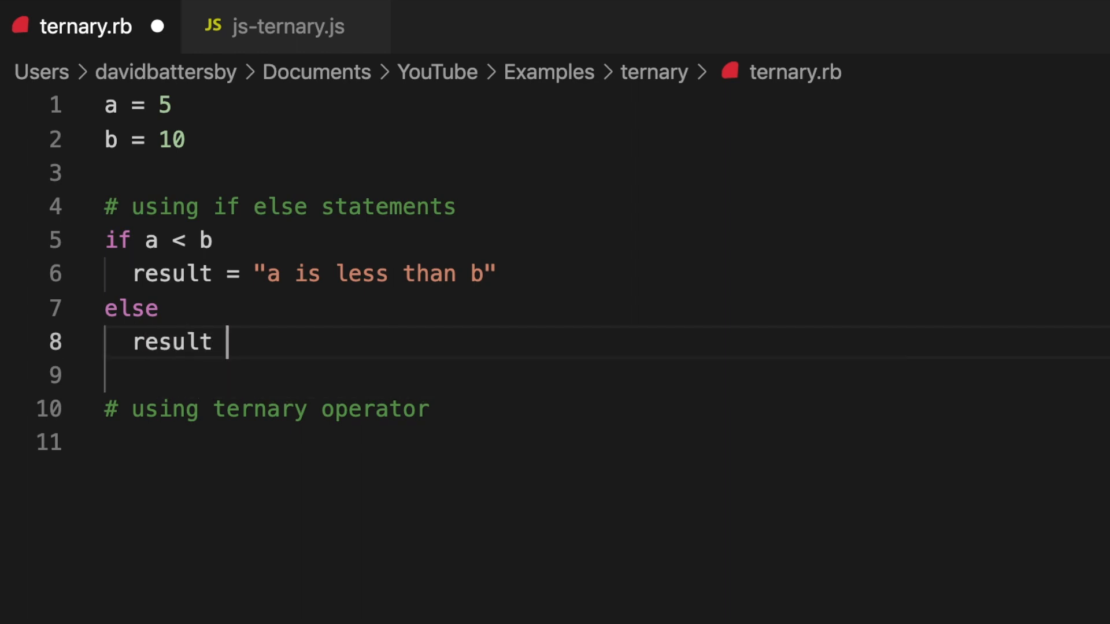
text(= "")
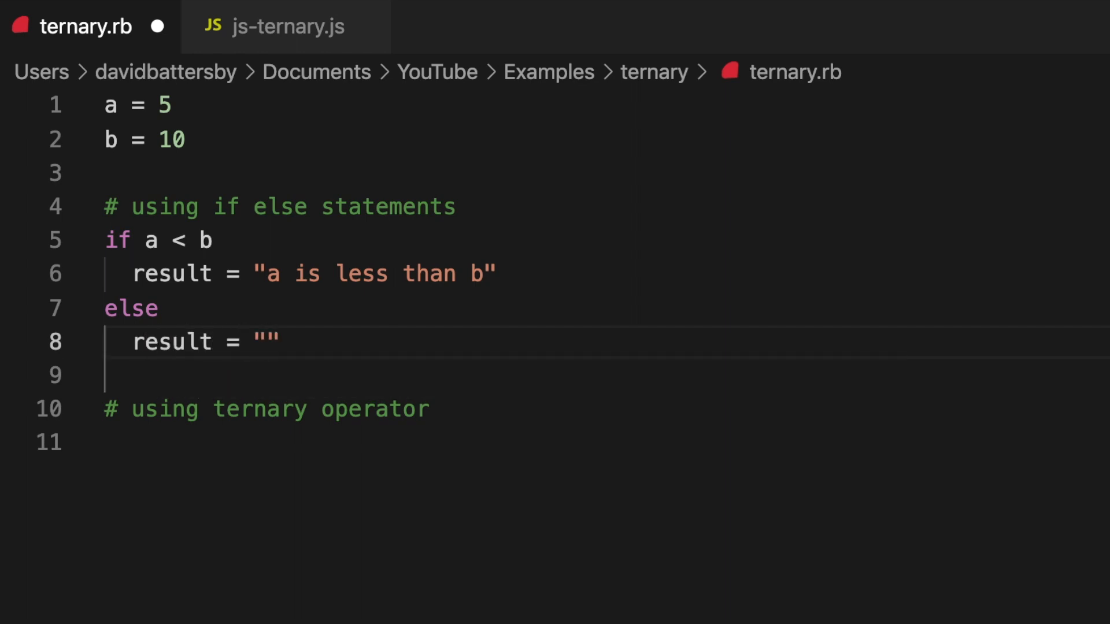
text(a is less than a)
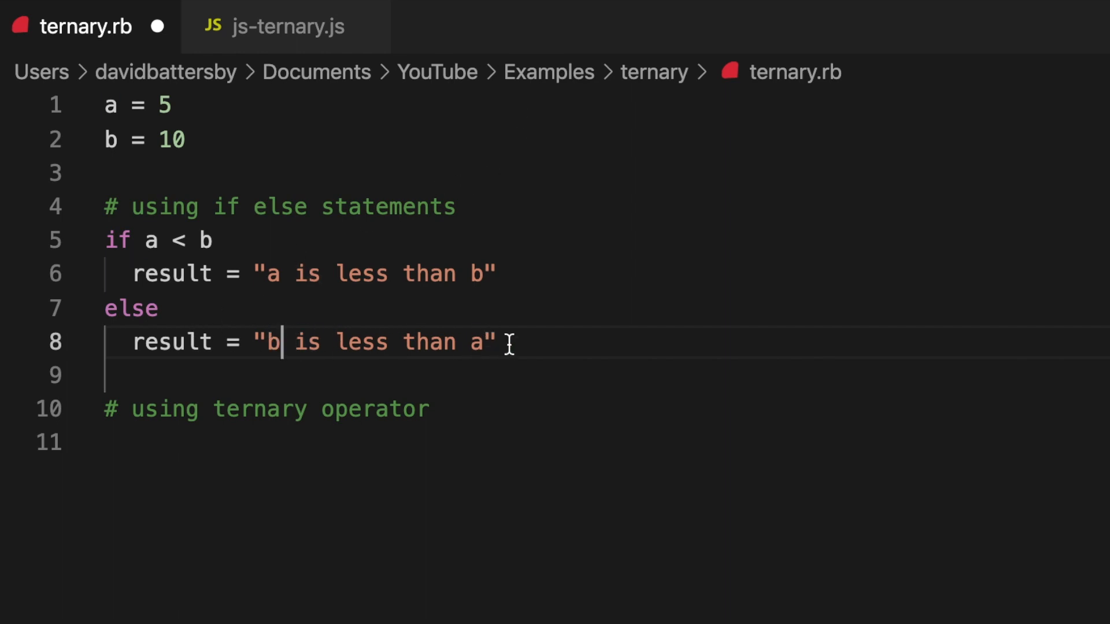
Close the if/else block with end and deselect the finished code.
key(Enter)
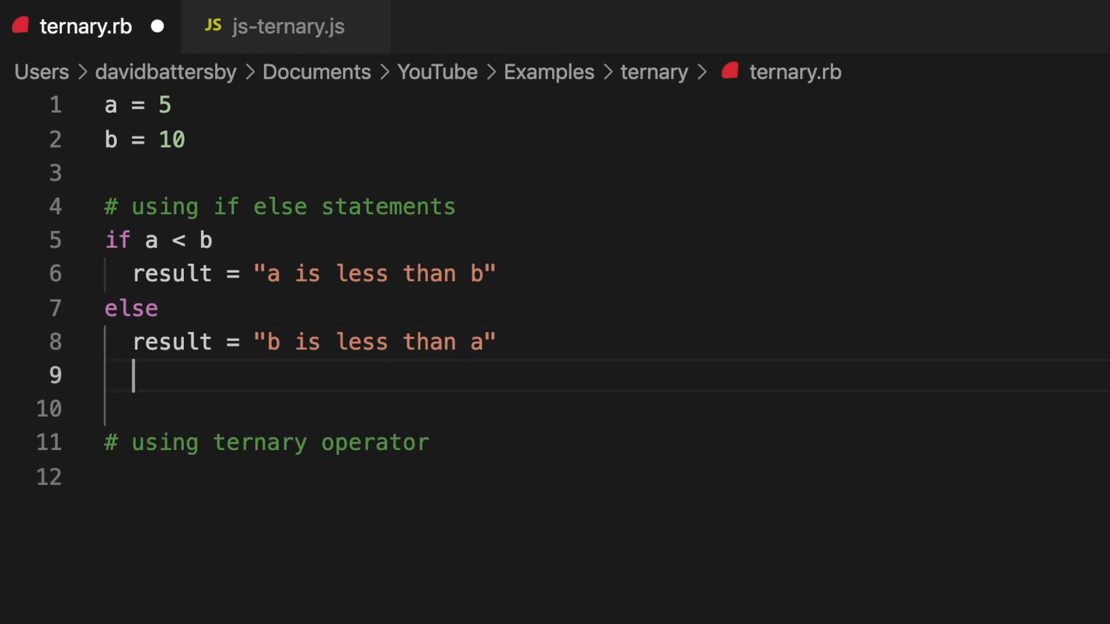
text(end)
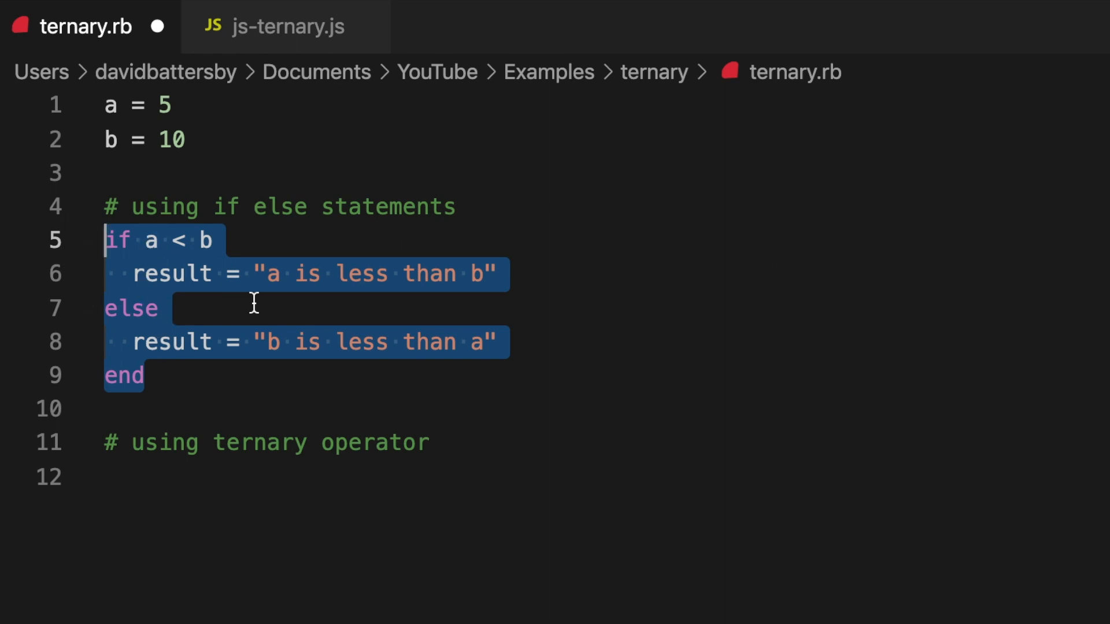
mouse_move(260, 367)
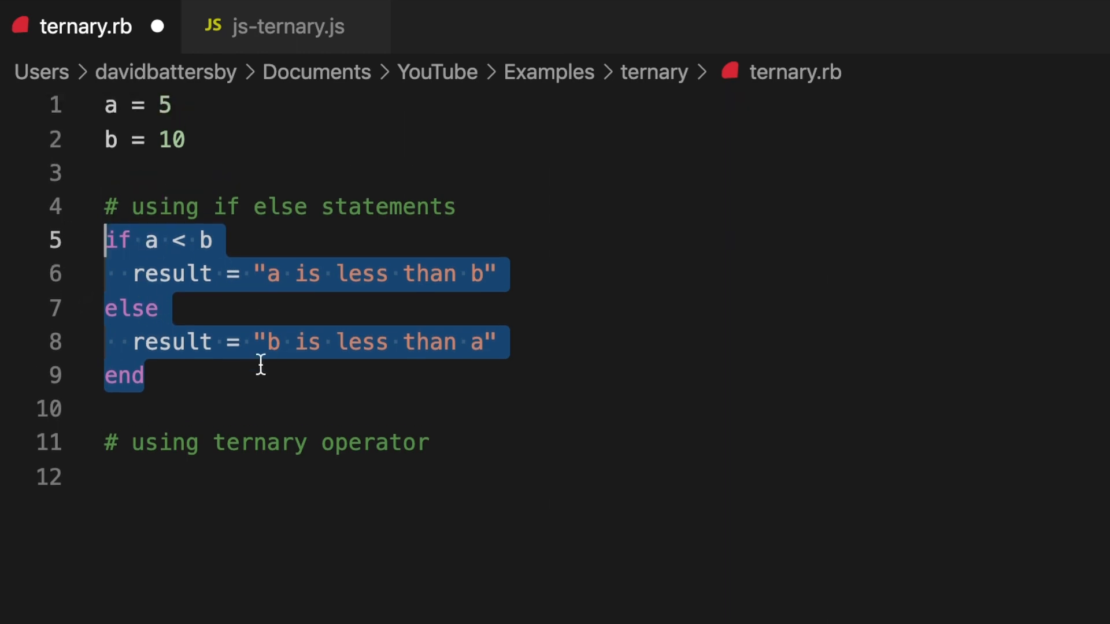
mouse_move(223, 367)
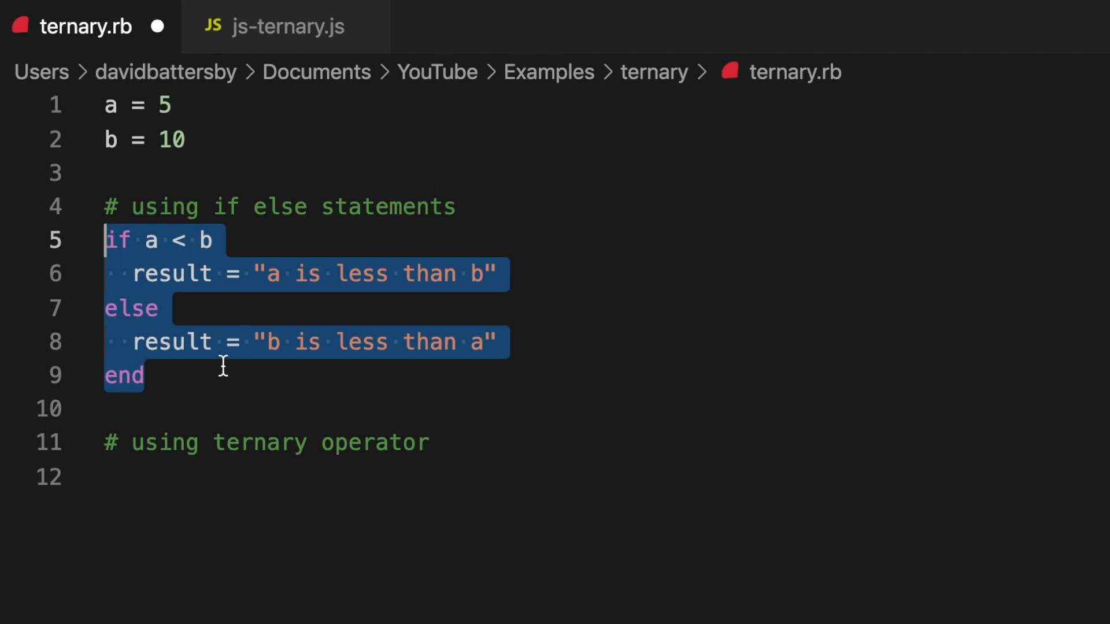
click(141, 374)
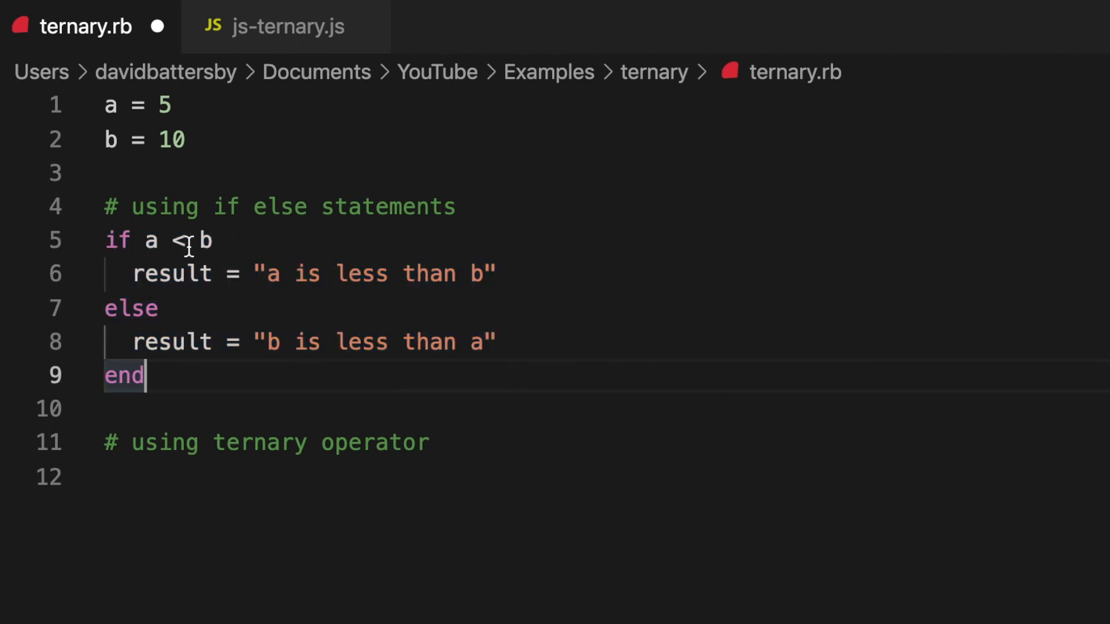
mouse_move(286, 266)
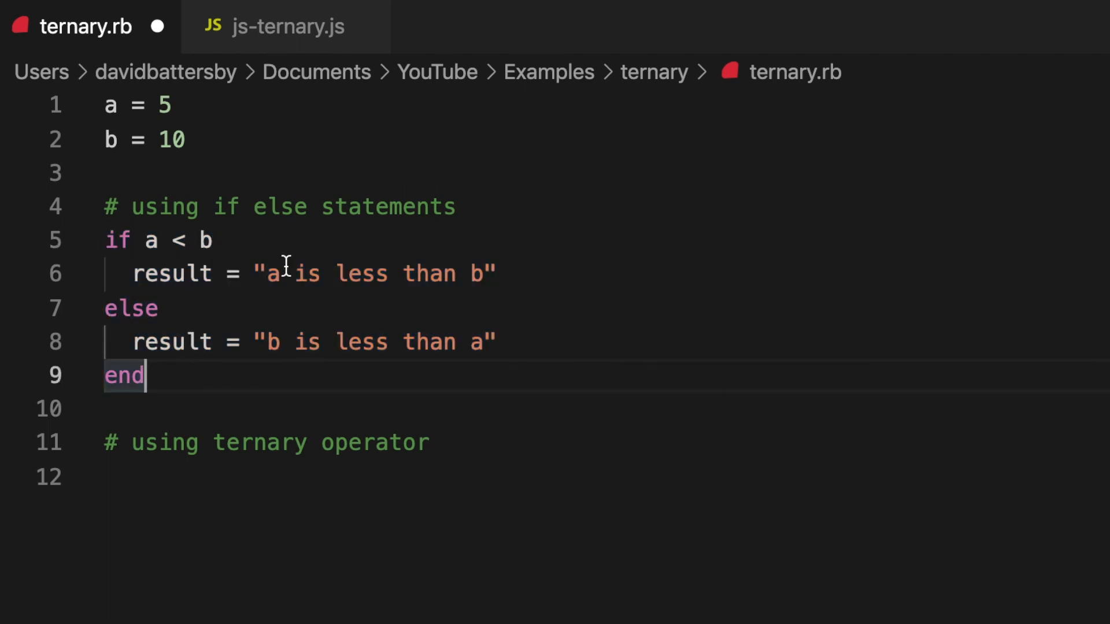
double_click(267, 442)
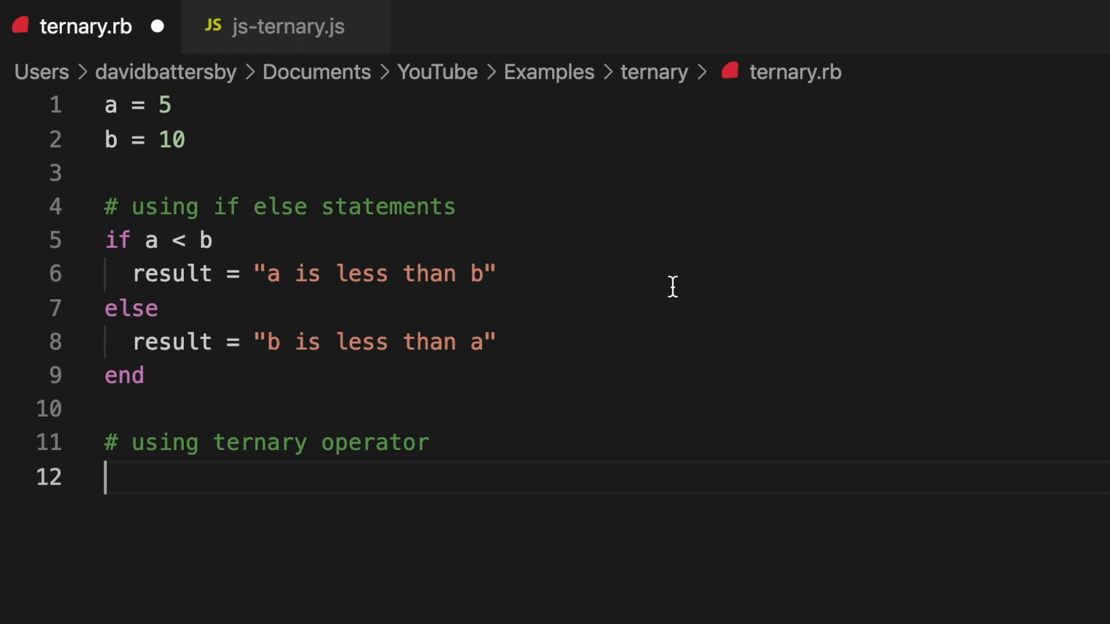
Add puts result below the ternary comment.
key(Enter)
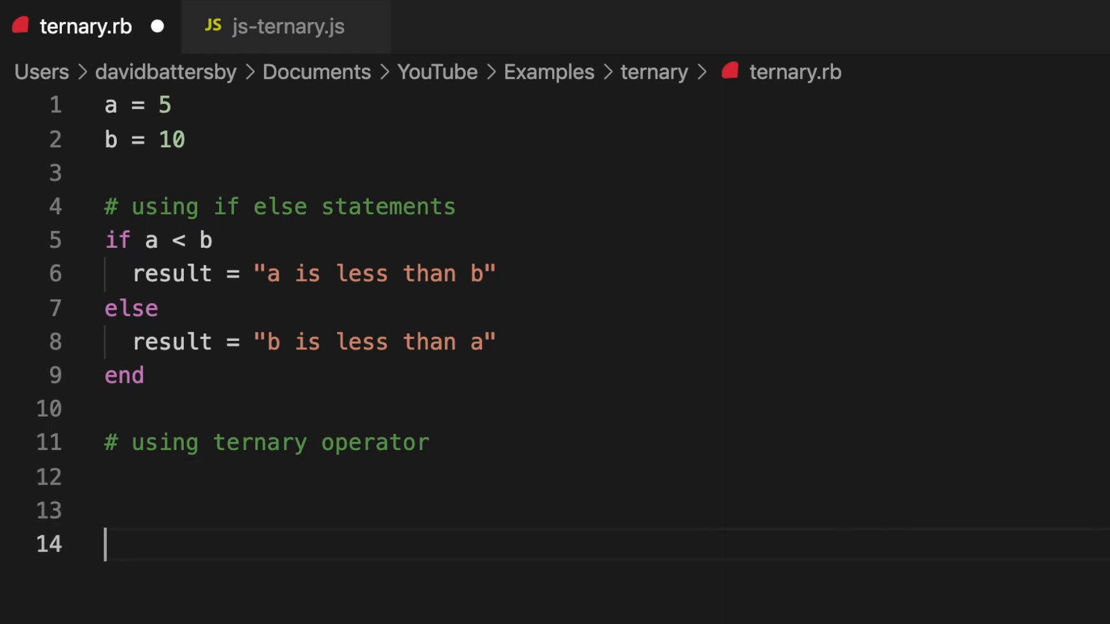
text(puts)
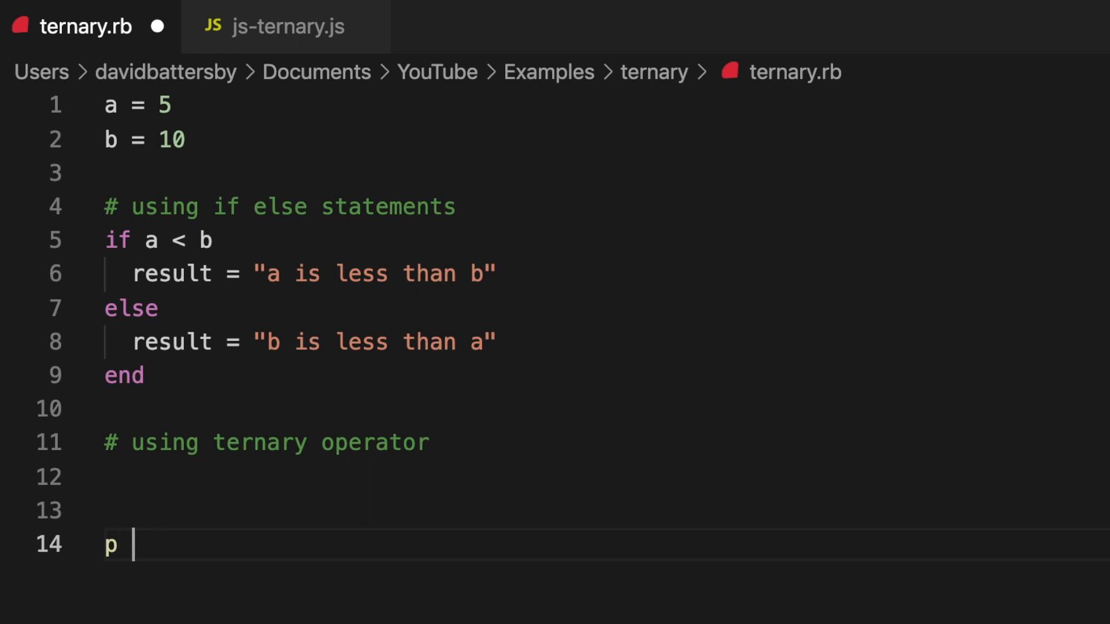
text(result)
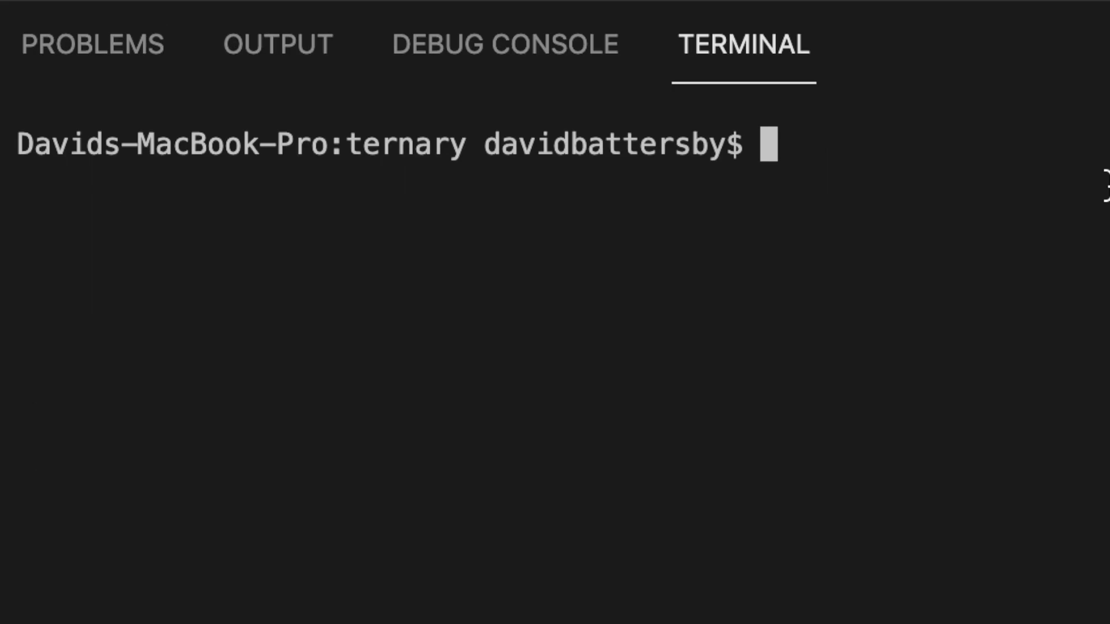
Run ruby ternary.rb so the terminal prints "a is less than b".
text(ruby ternary.rb)
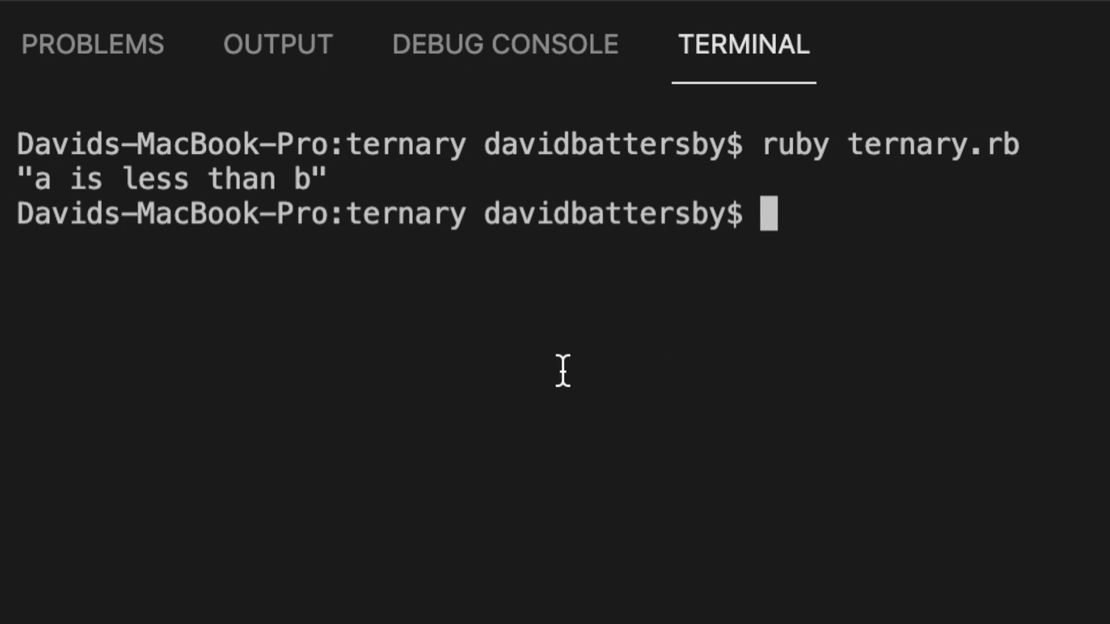
mouse_move(265, 196)
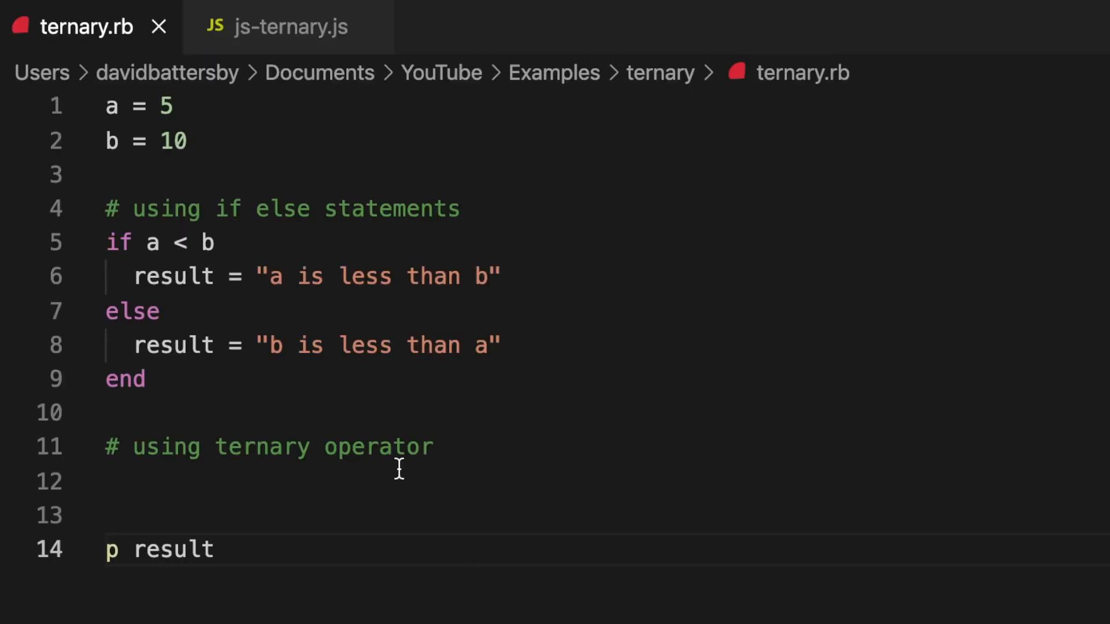
Start the ternary line result = a < b ? under the ternary comment.
double_click(379, 447)
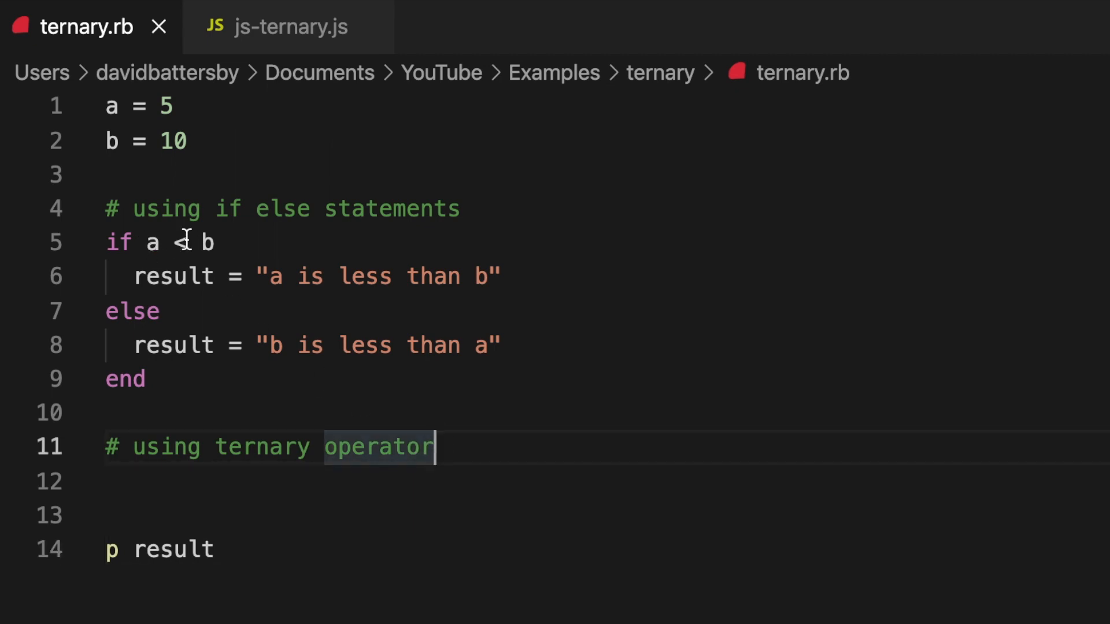
mouse_move(358, 286)
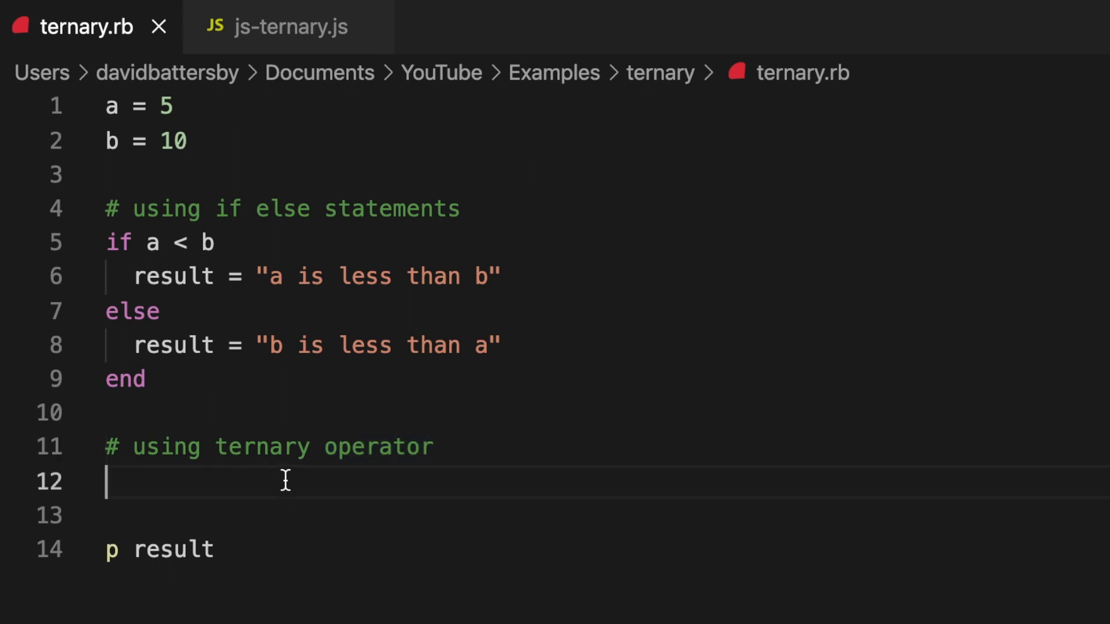
mouse_move(357, 478)
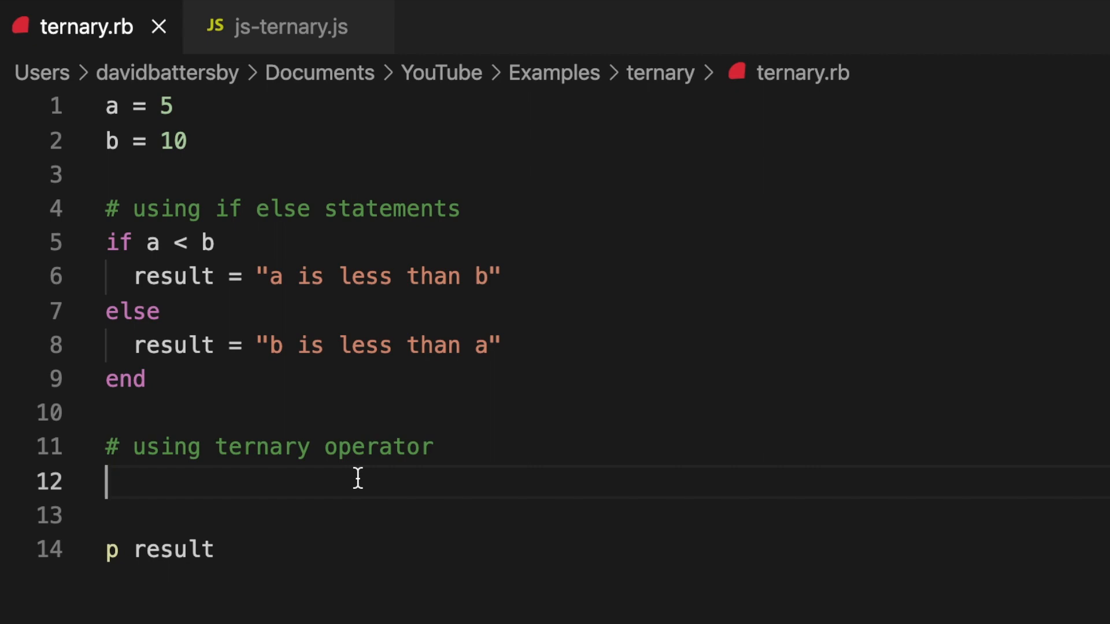
text(result =)
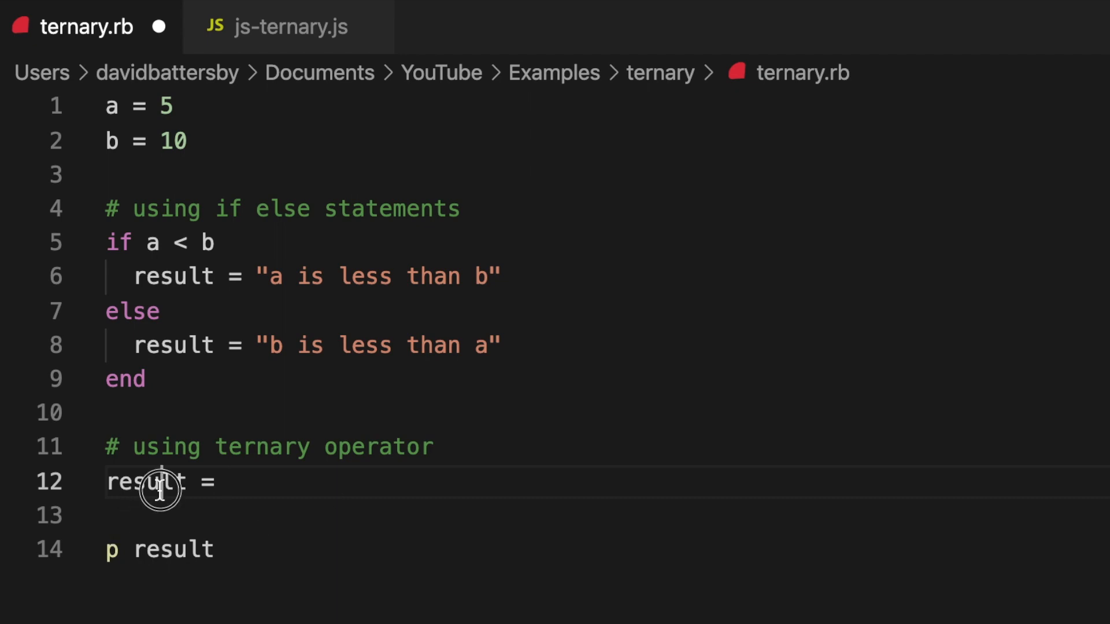
double_click(146, 482)
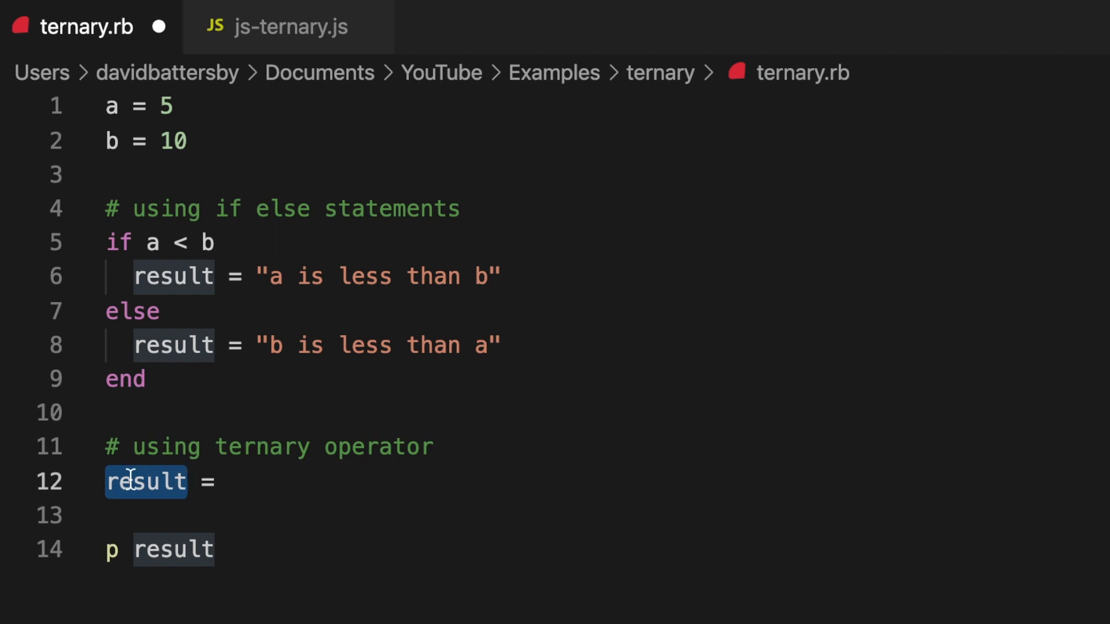
mouse_move(170, 241)
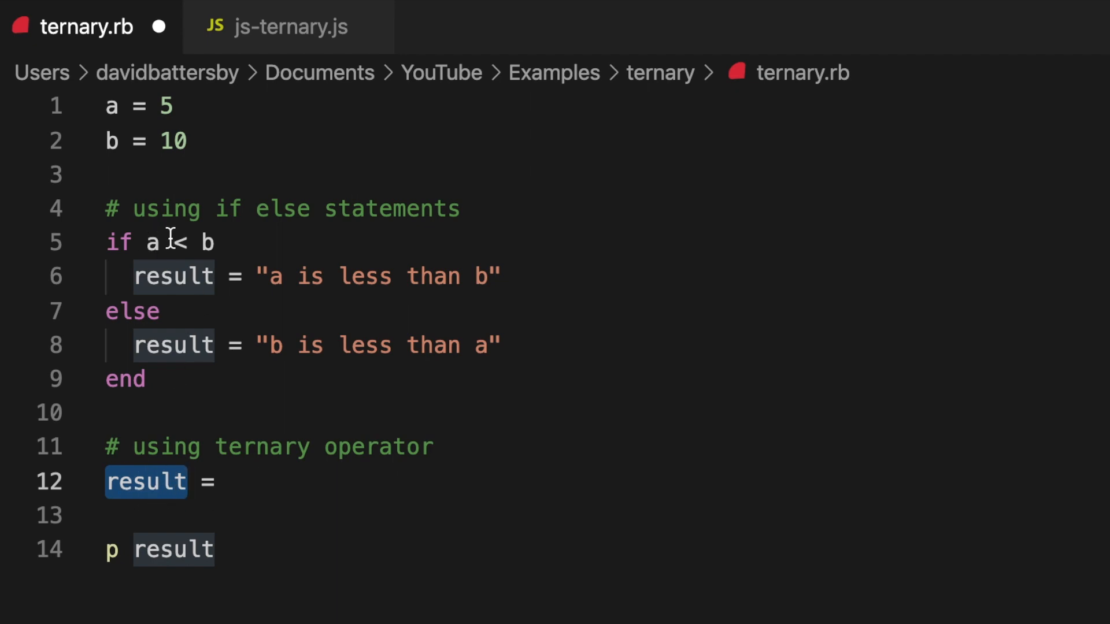
mouse_move(290, 485)
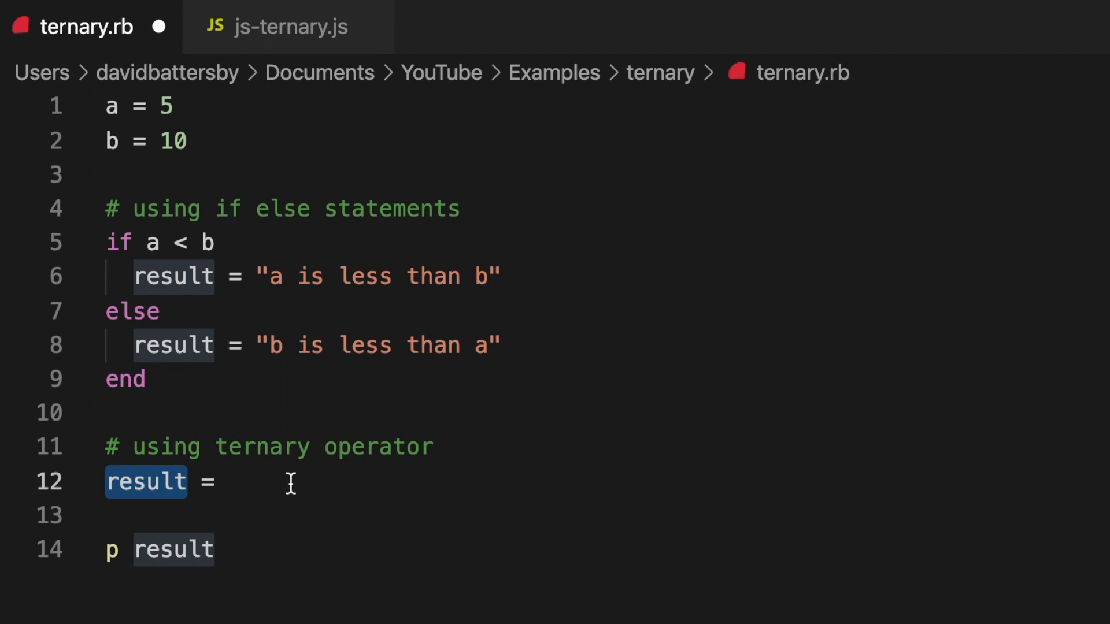
text(a <)
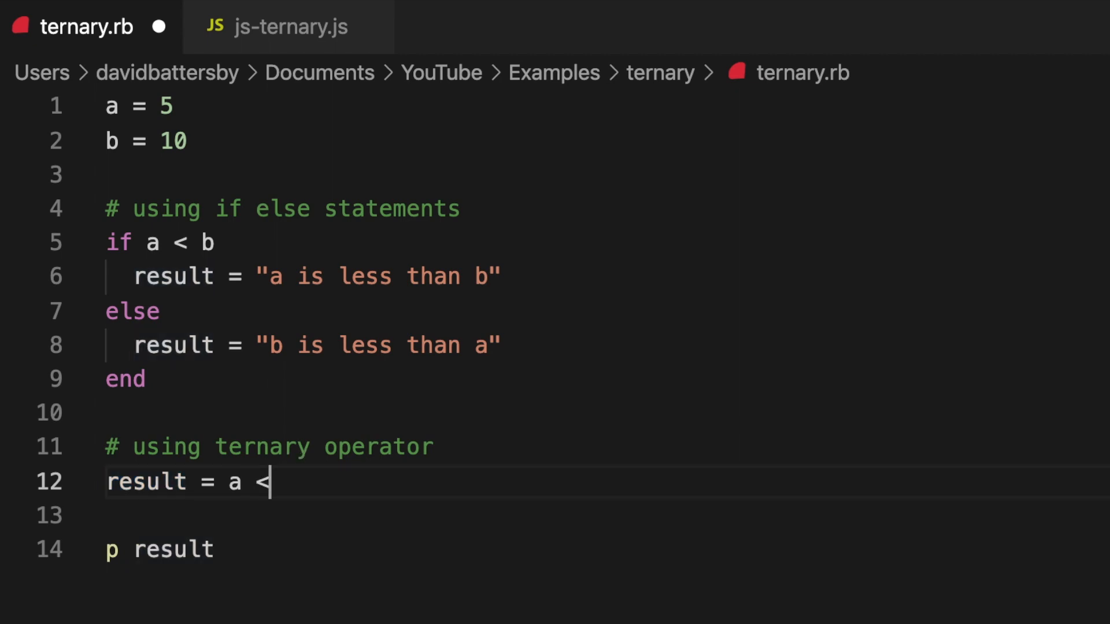
text(b)
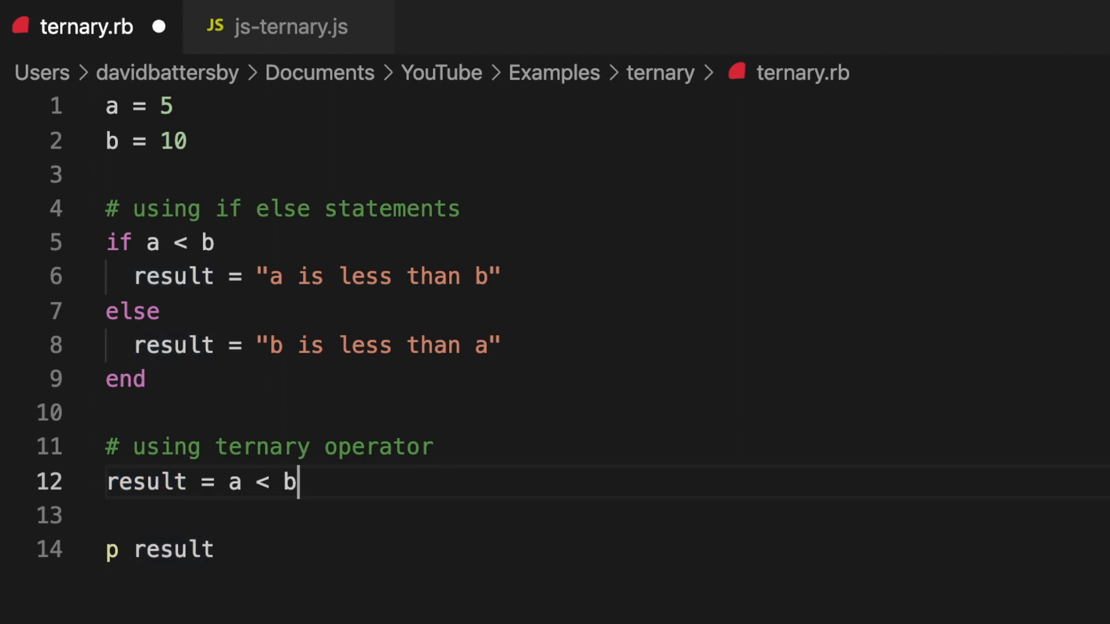
text(" ")
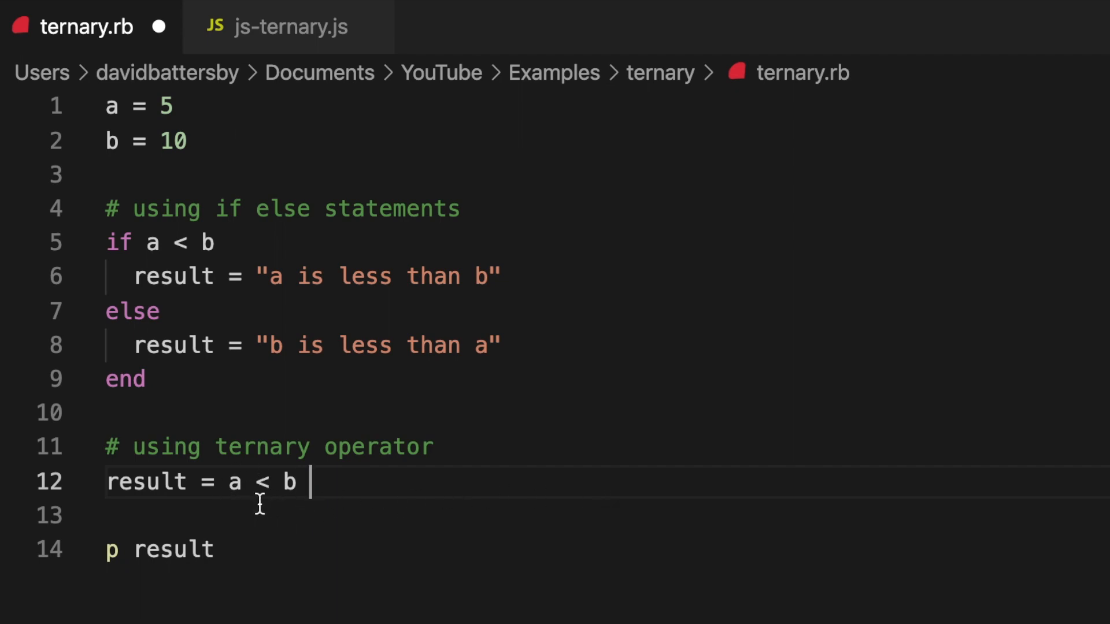
mouse_move(658, 470)
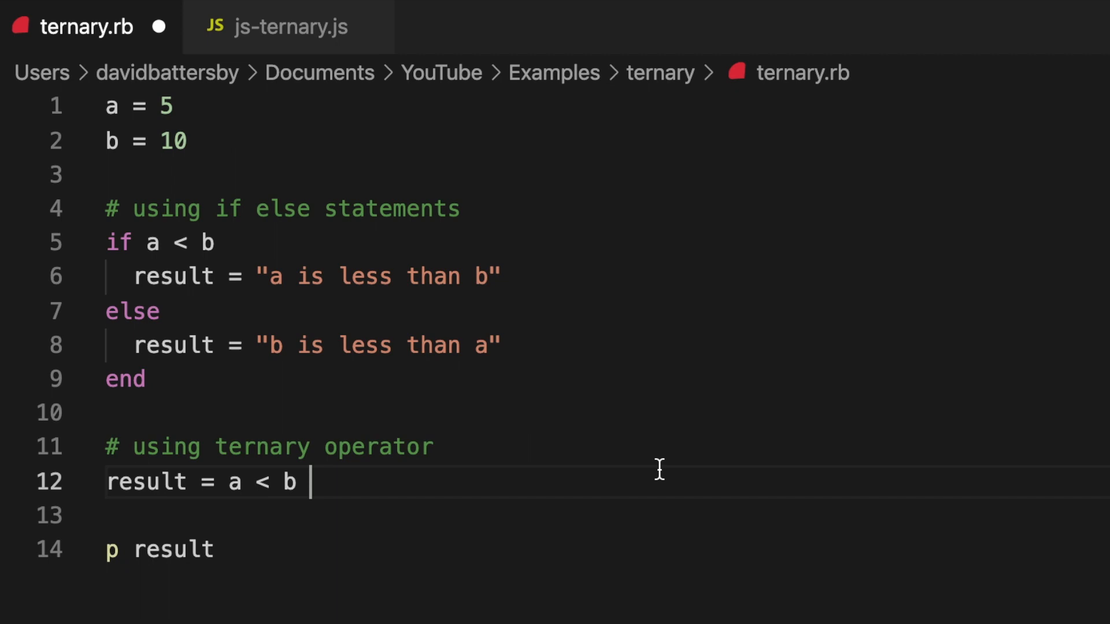
text(?)
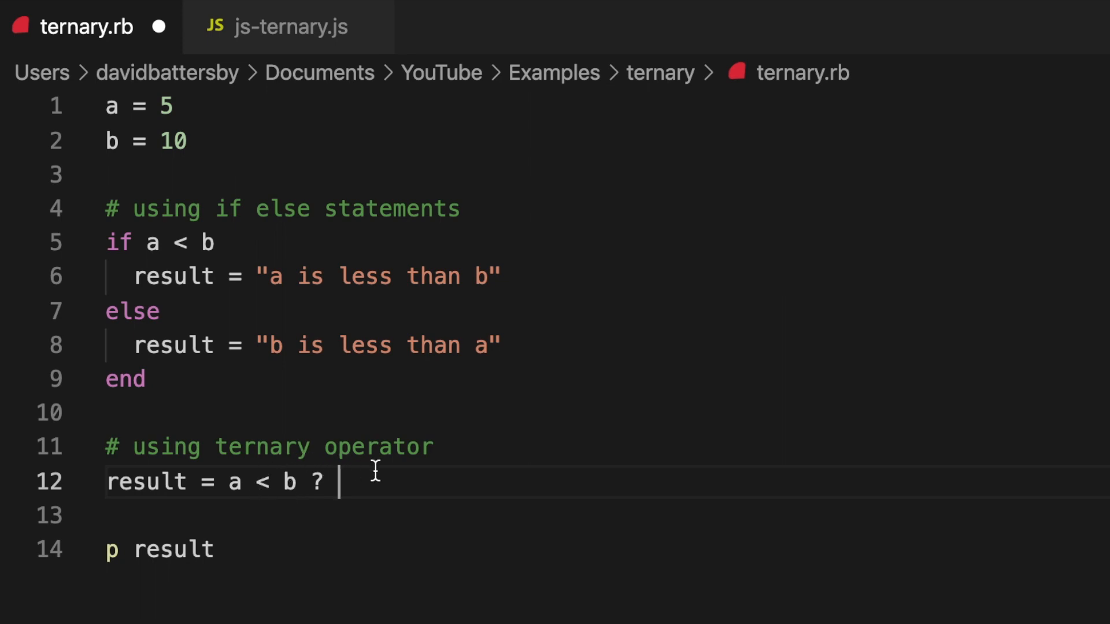
mouse_move(276, 482)
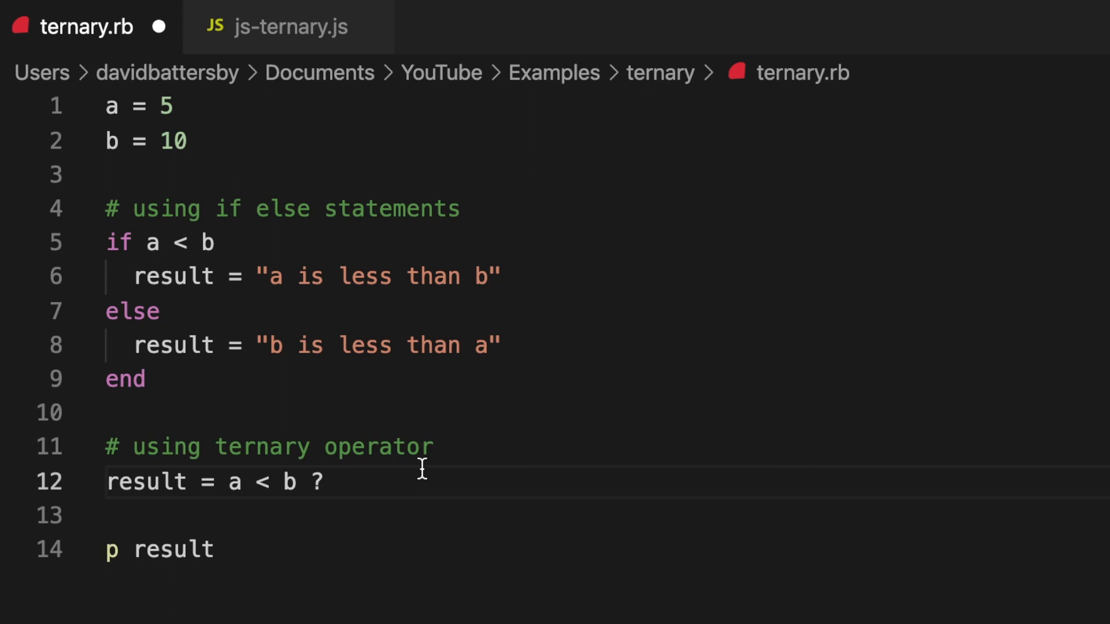
Finish the ternary with "a is less than b" : "b is less than a", copying the else message.
text("a is less than b")
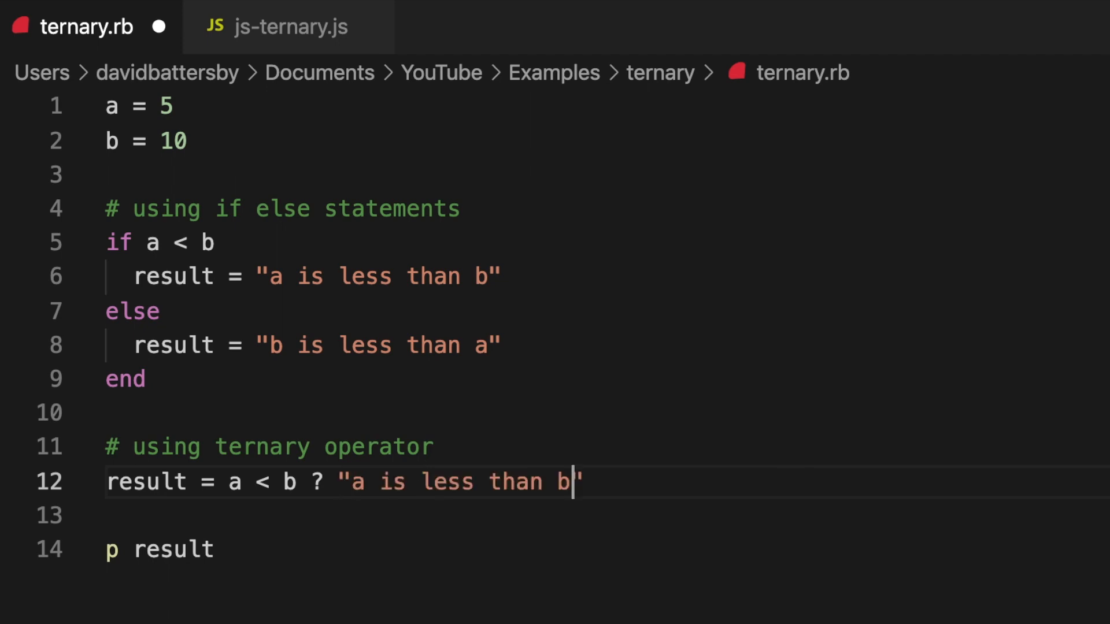
text(")
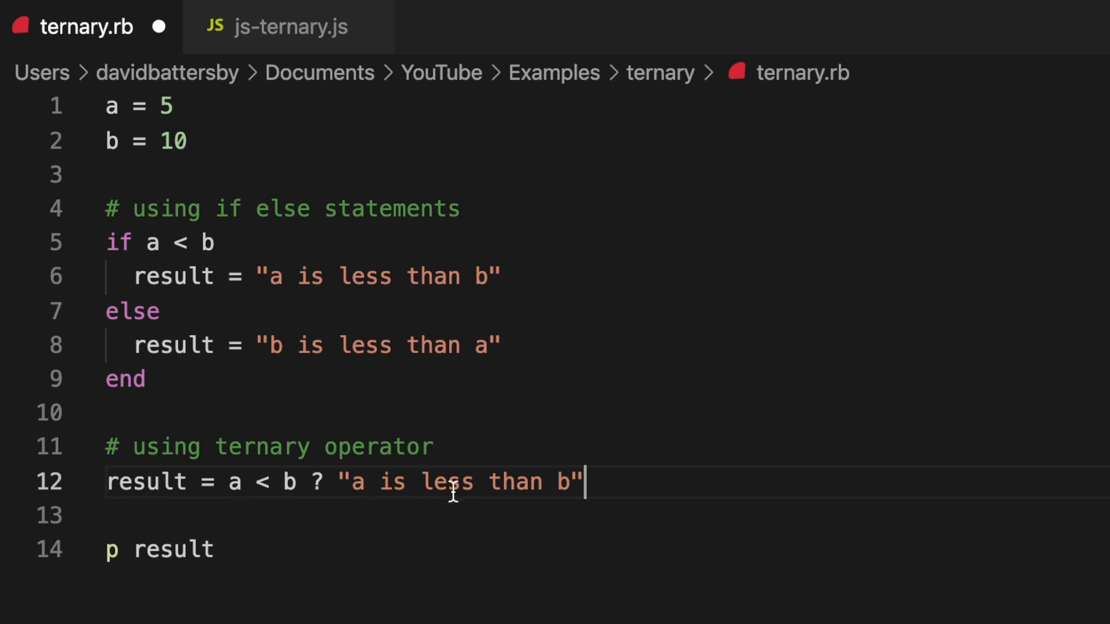
mouse_move(436, 493)
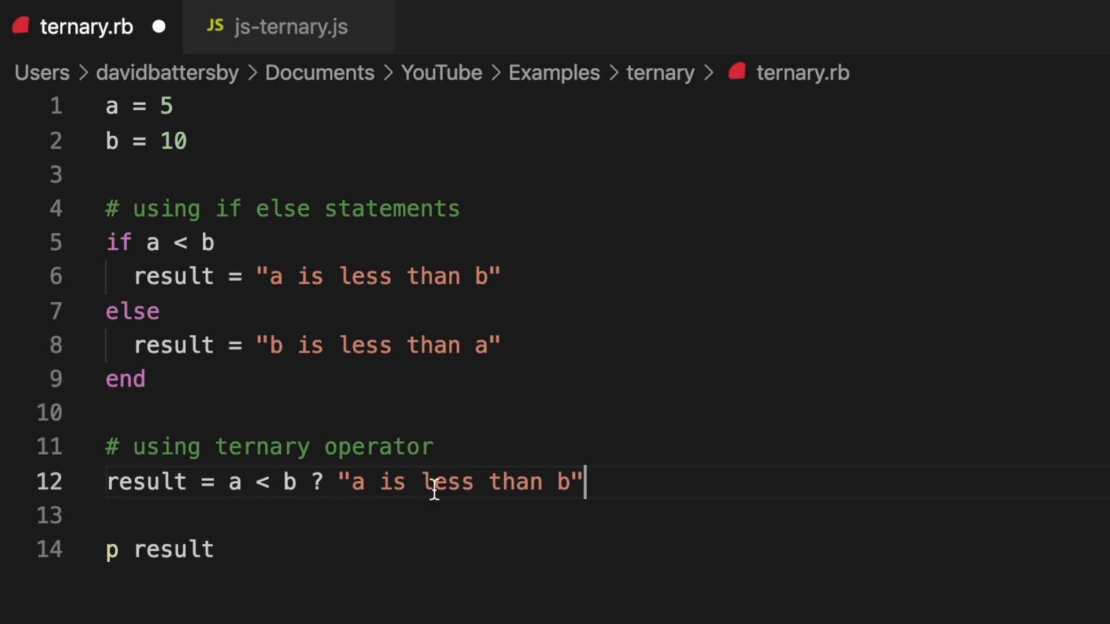
mouse_move(642, 386)
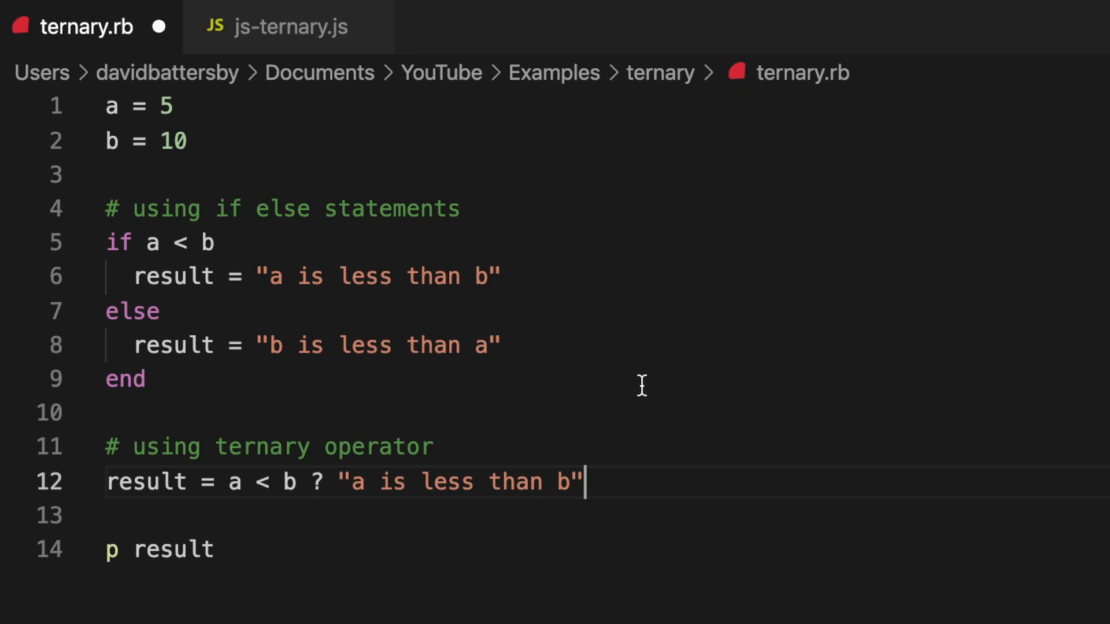
text(:)
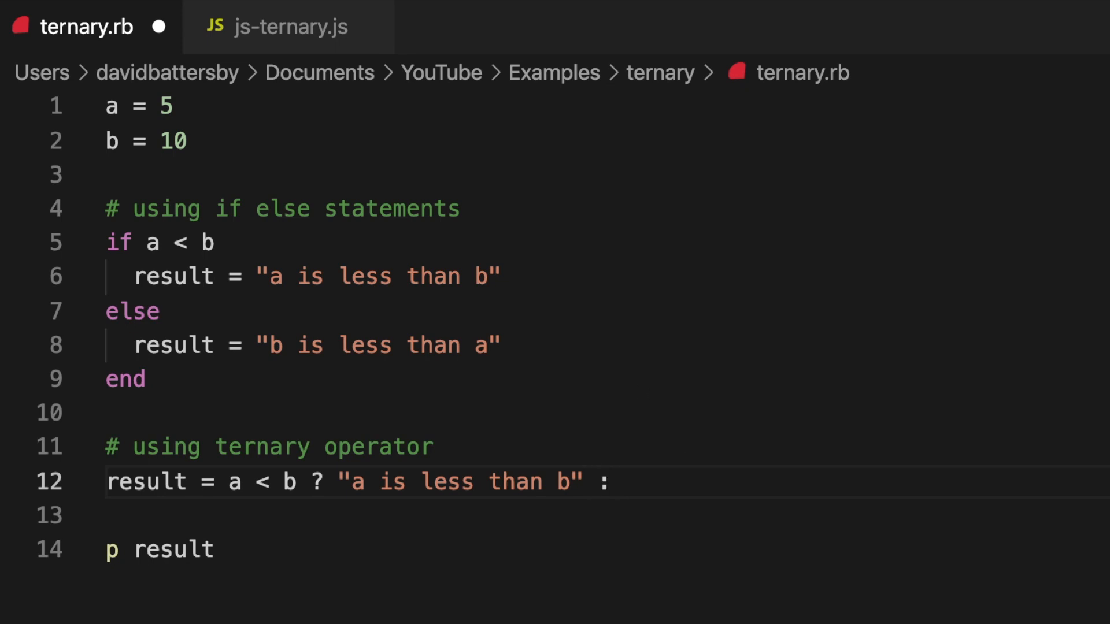
text("")
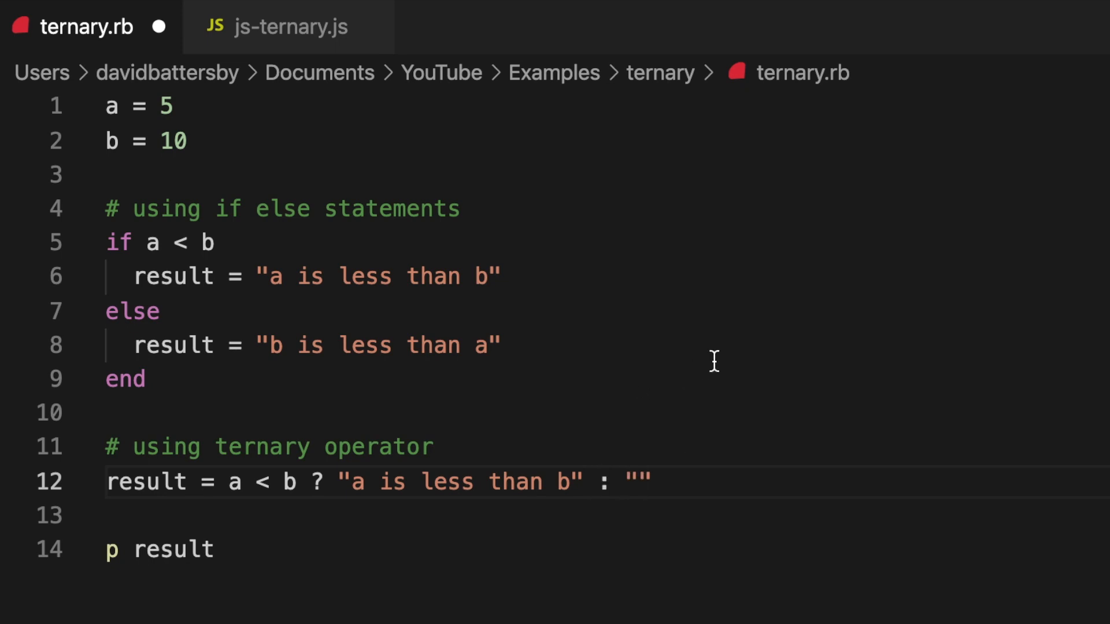
drag(265, 346, 486, 346)
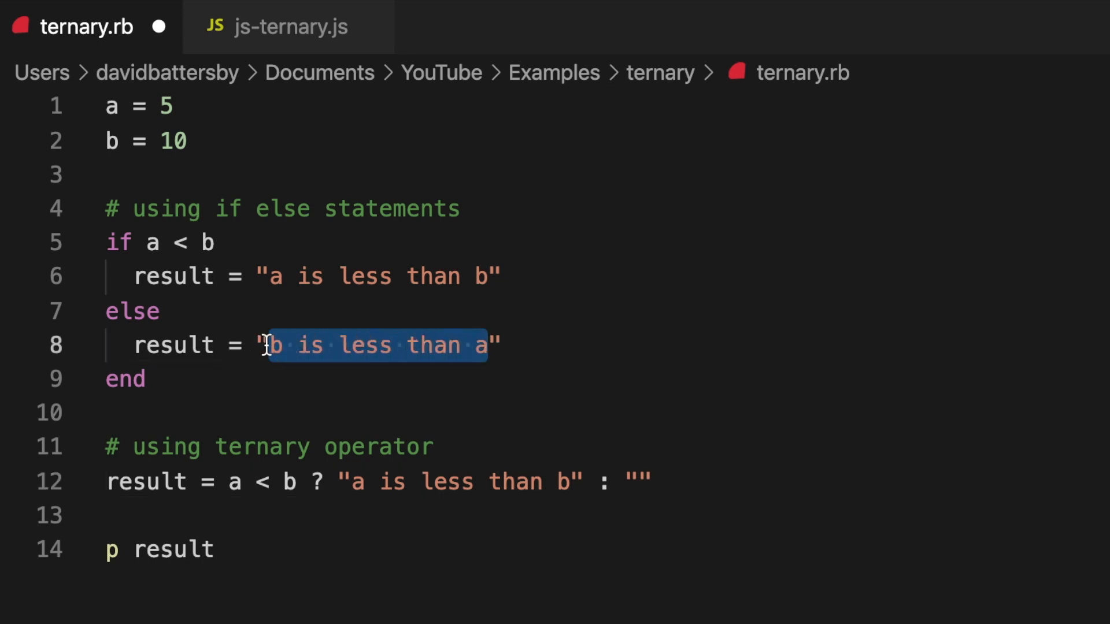
text(b is less than a)
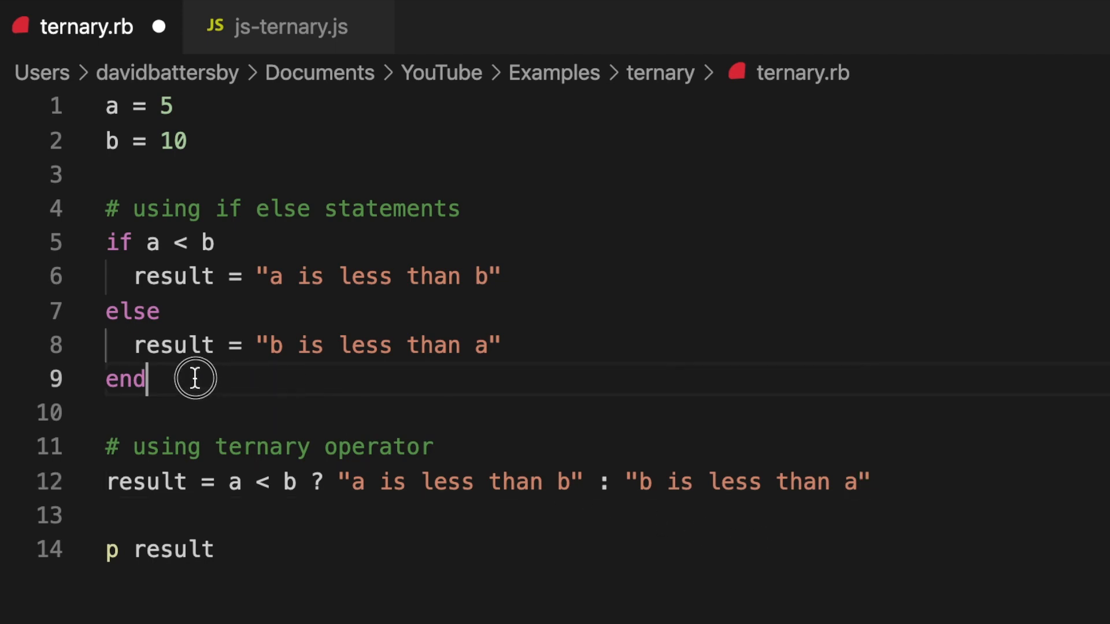
key(cmd+/)
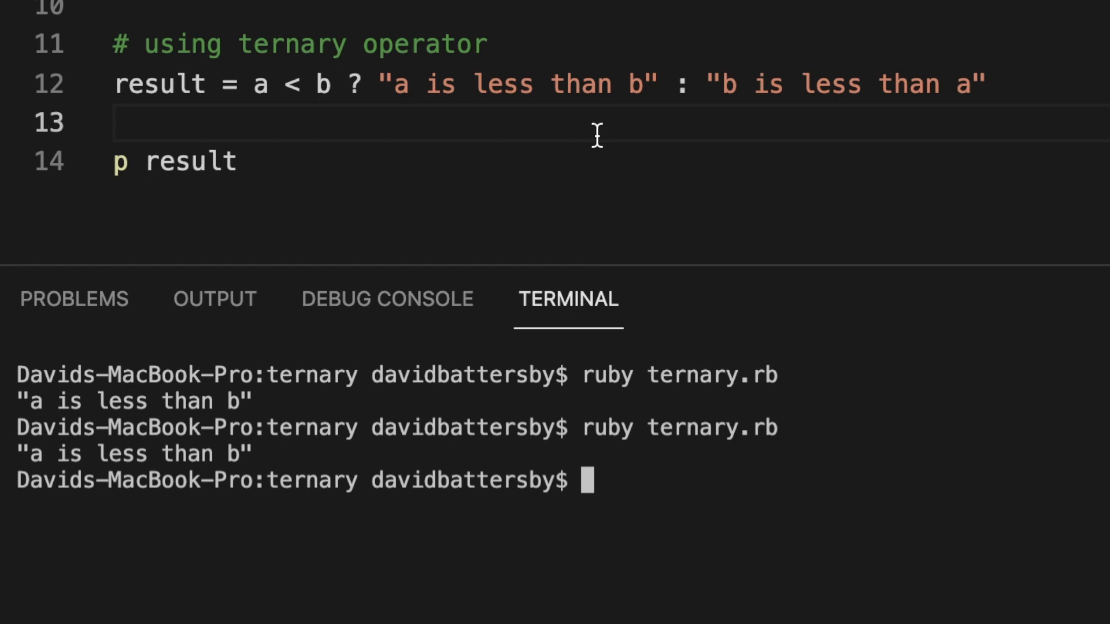
double_click(579, 83)
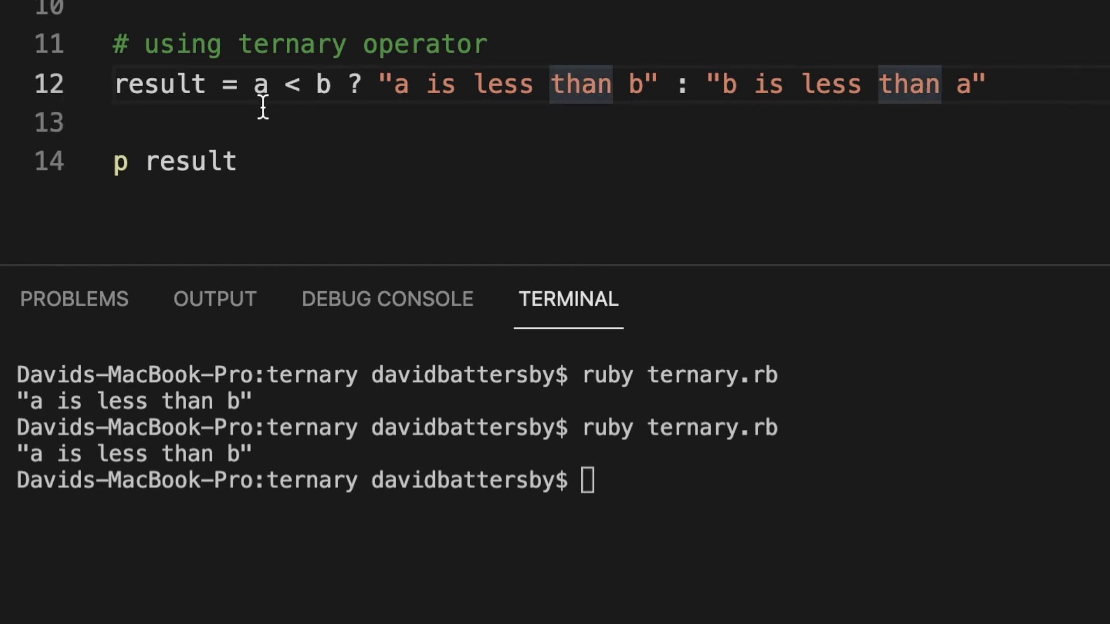
triple_click(496, 83)
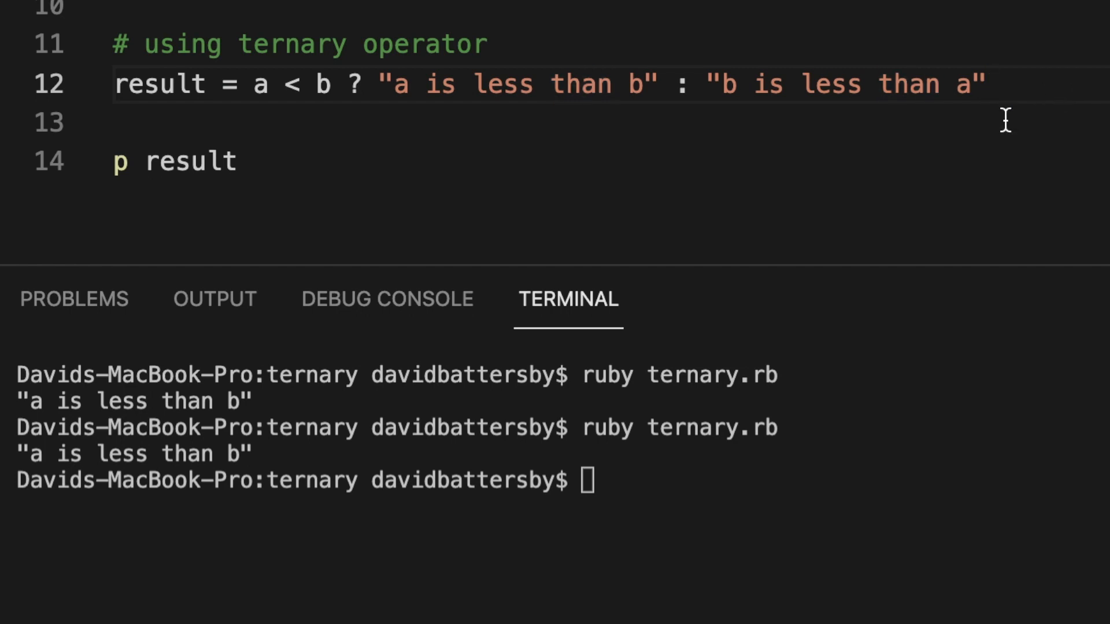
mouse_move(651, 84)
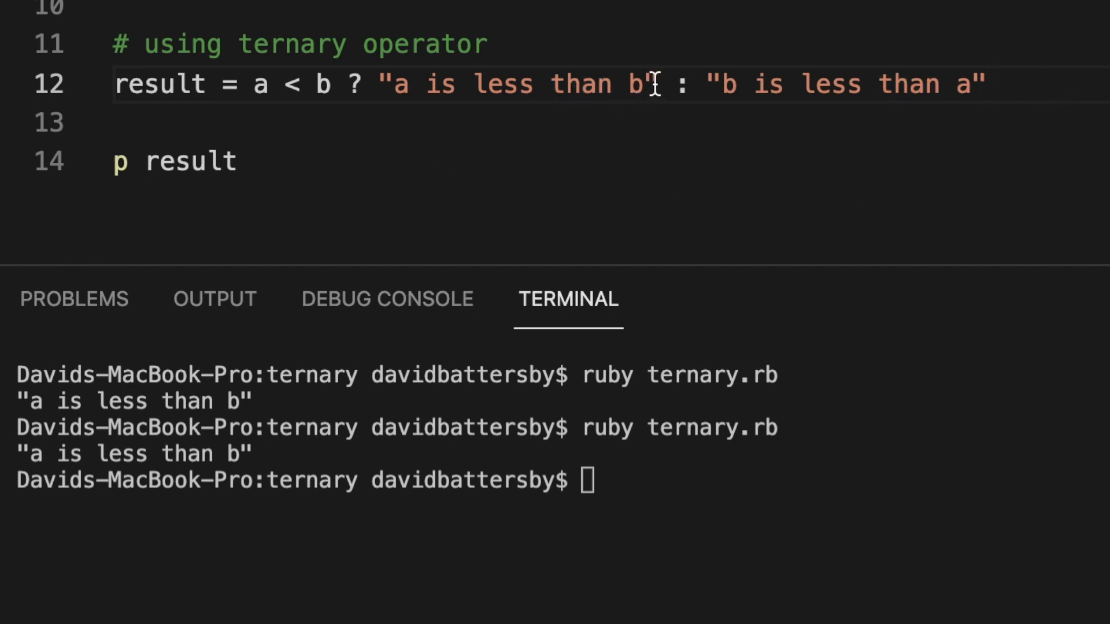
Make the ternary return true/false, run it, then reduce it to a < b and rerun ruby ternary.rb.
drag(383, 83, 658, 84)
text(tru)
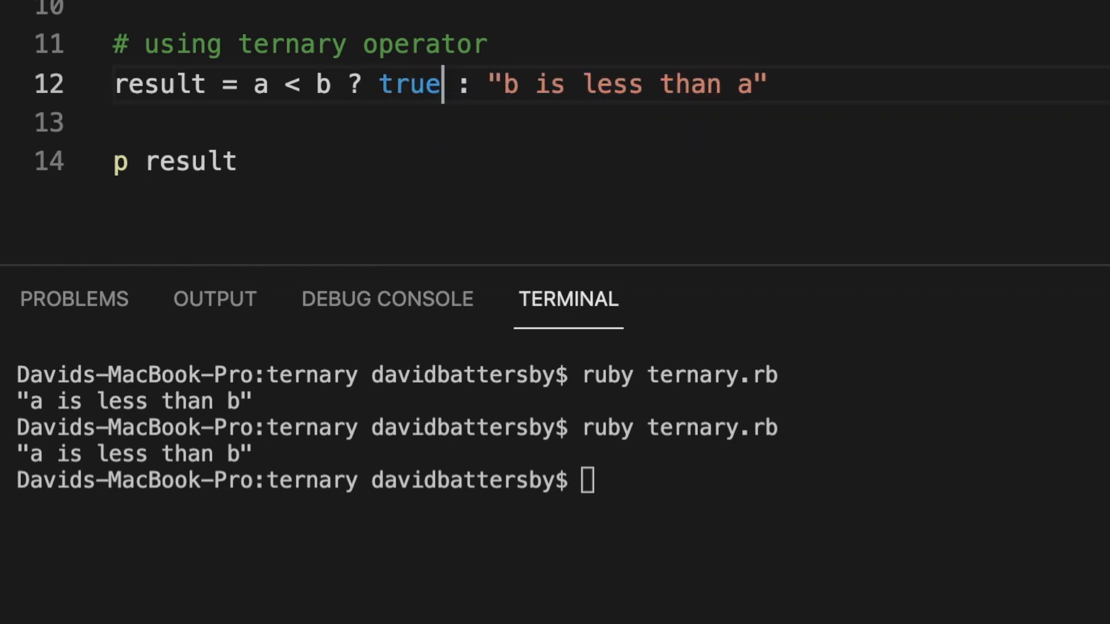
mouse_move(283, 67)
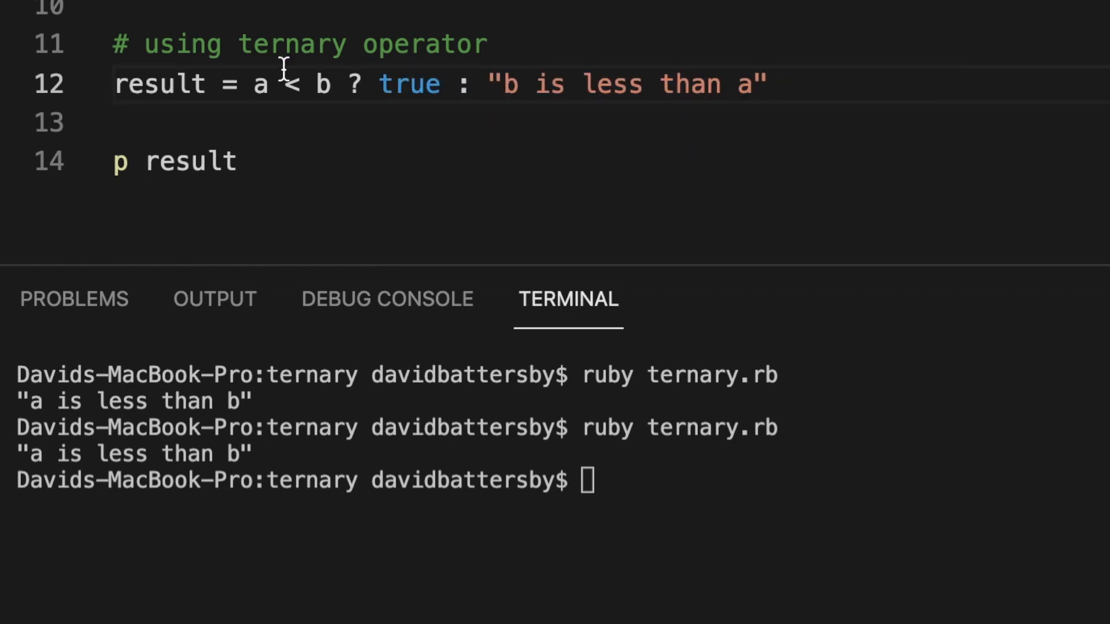
drag(486, 83, 764, 84)
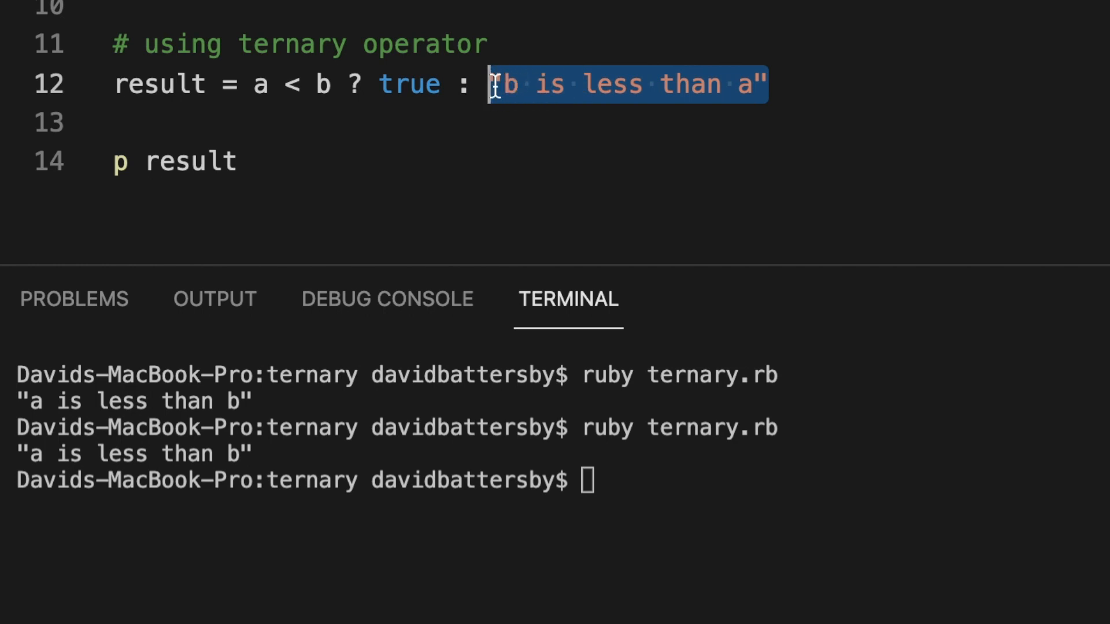
text(false)
click(555, 481)
text(ruby ternary.rb)
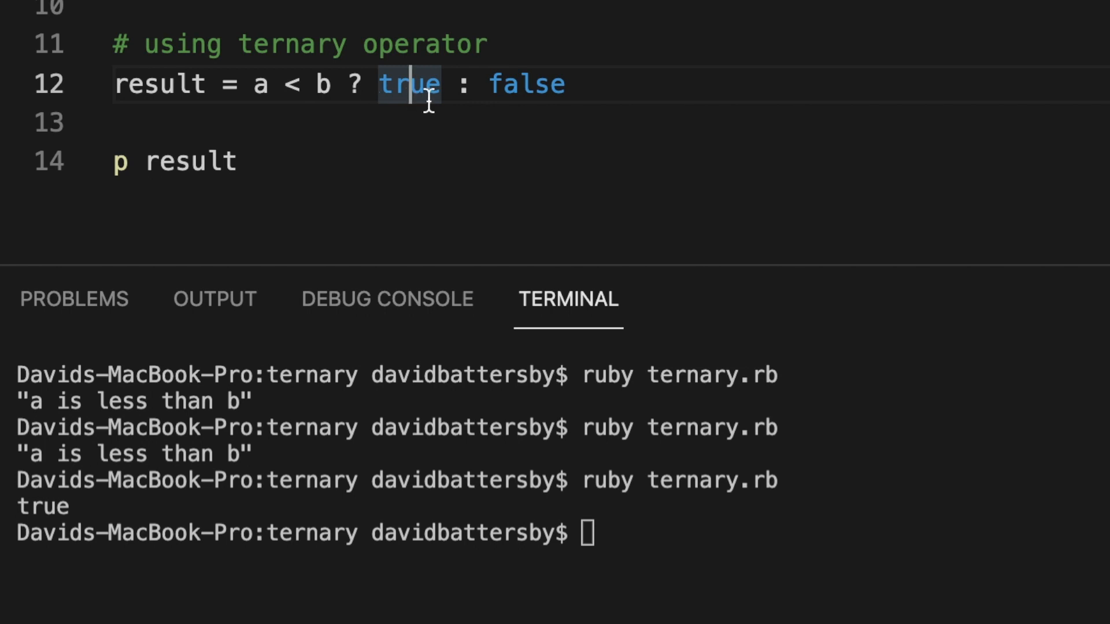
drag(361, 84, 563, 83)
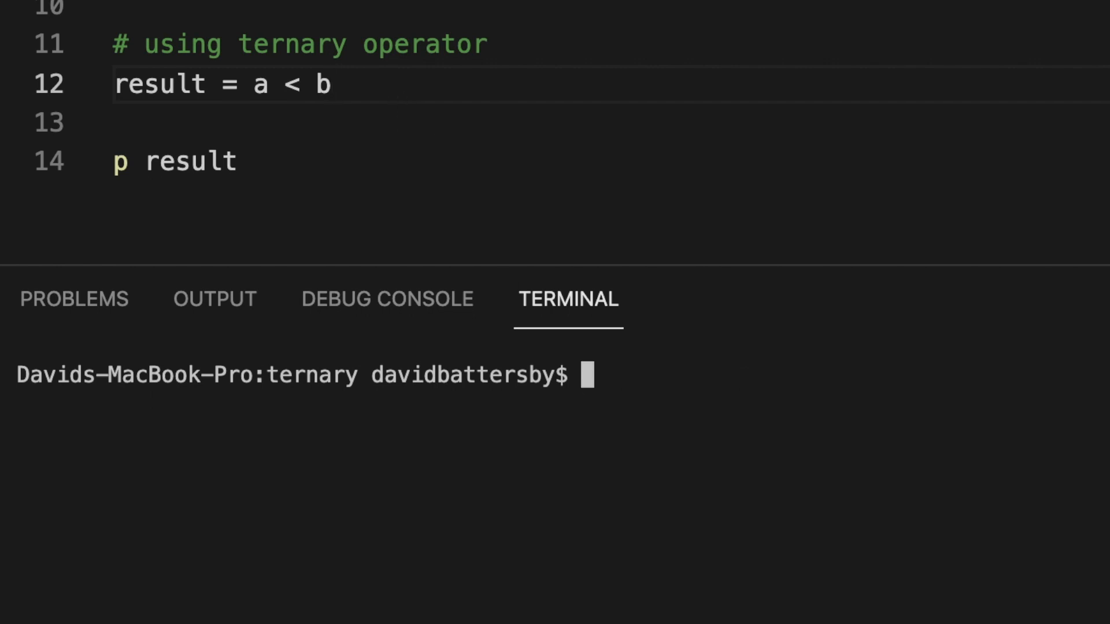
text(ruby ternary.rb)
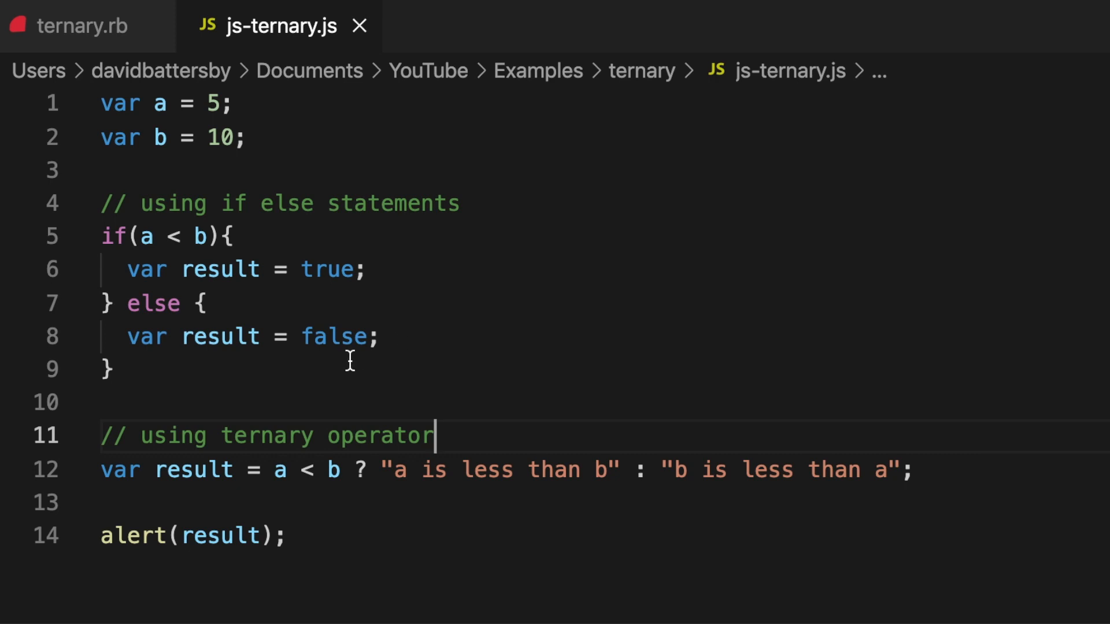
Review the JavaScript counterpart in js-ternary.js, then return to ternary.rb.
click(131, 103)
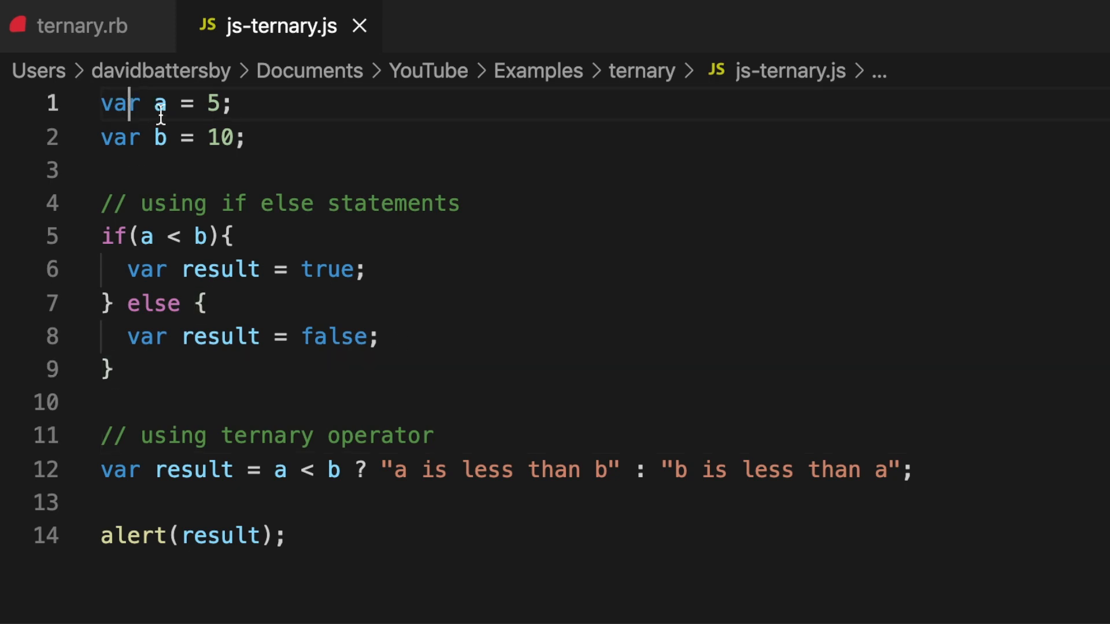
mouse_move(256, 239)
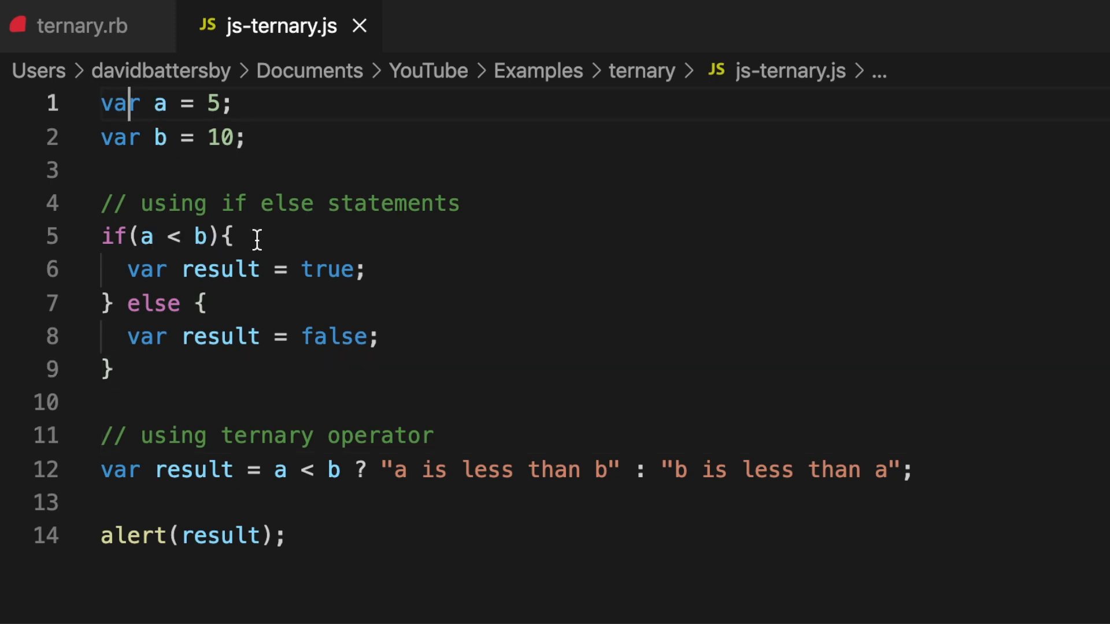
mouse_move(219, 337)
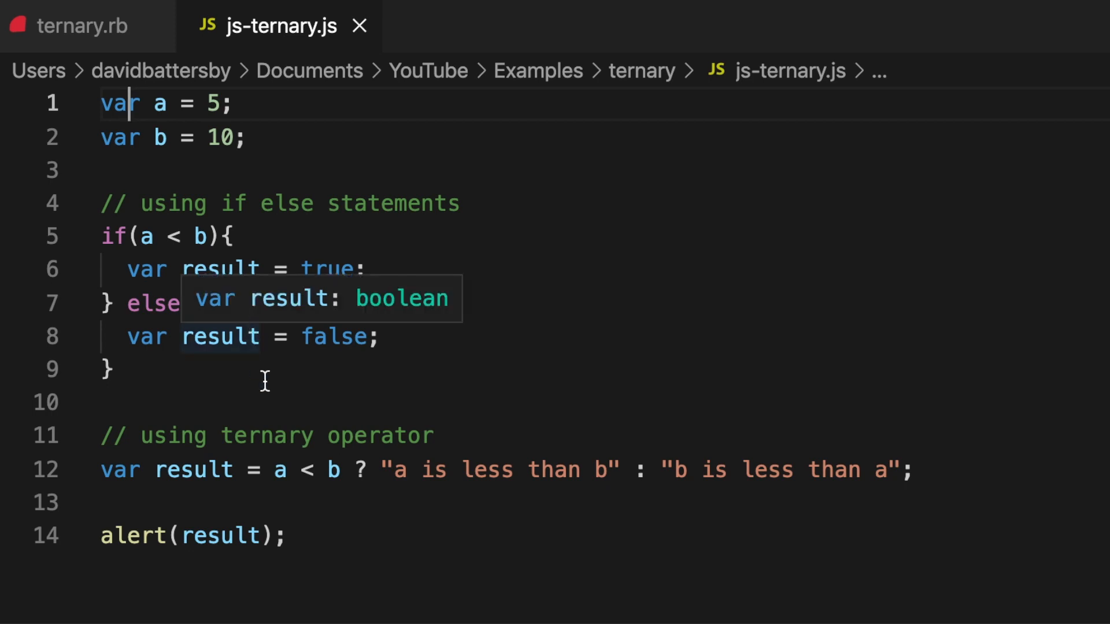
mouse_move(218, 393)
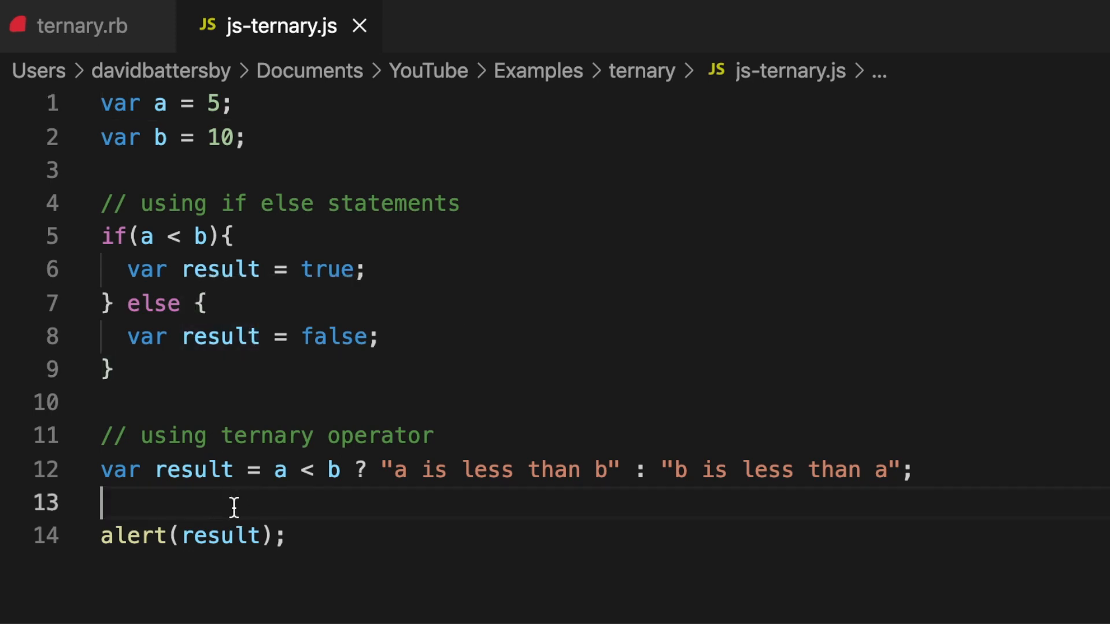
mouse_move(637, 488)
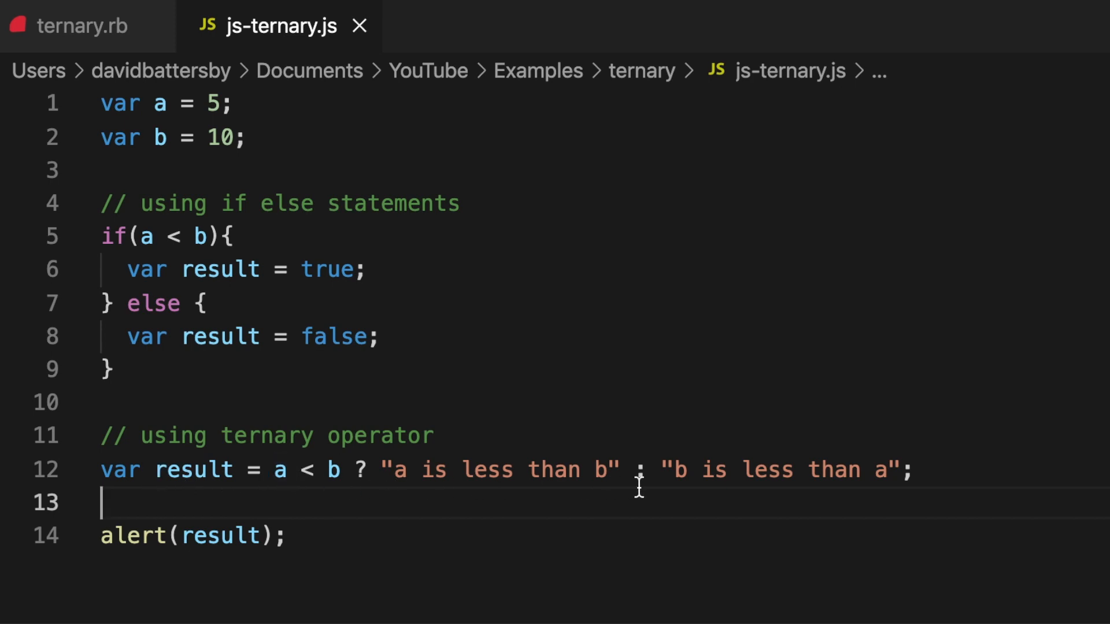
mouse_move(395, 505)
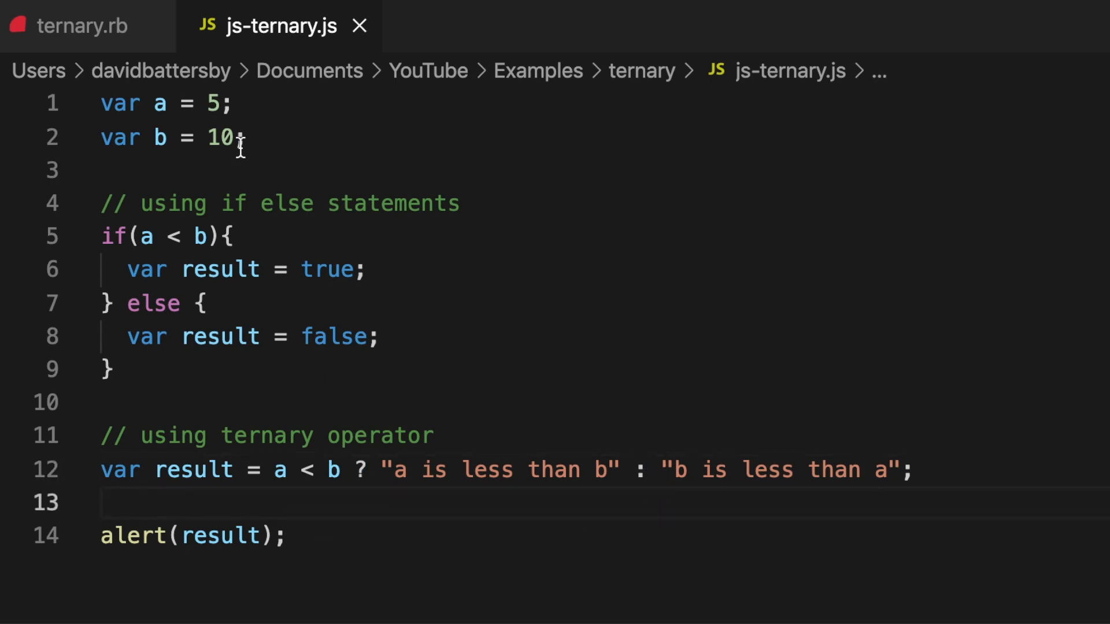
click(81, 26)
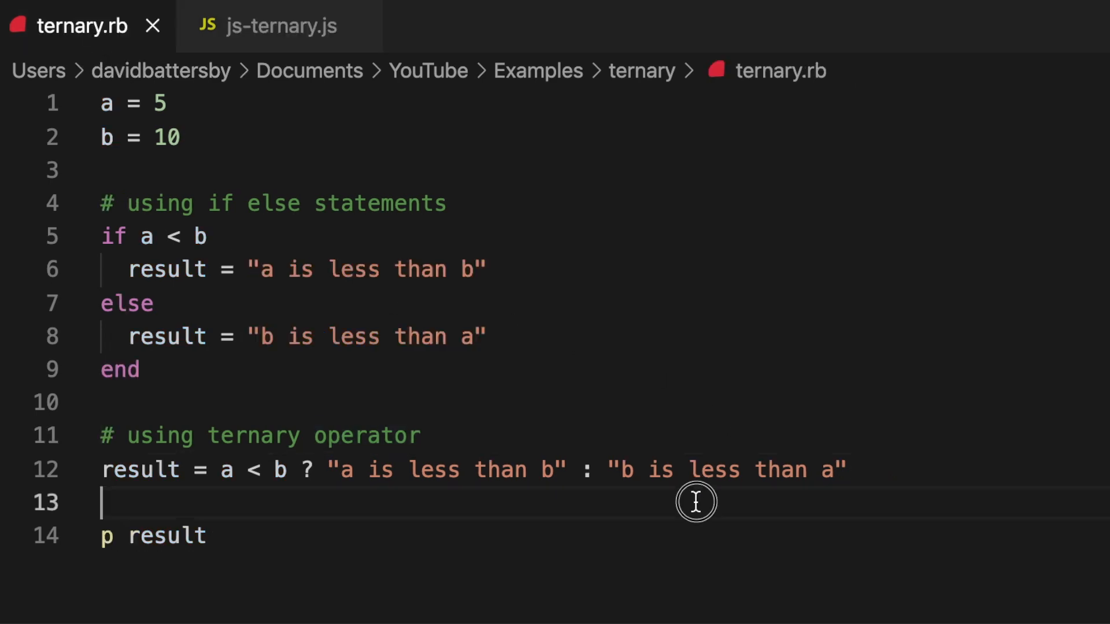
mouse_move(705, 393)
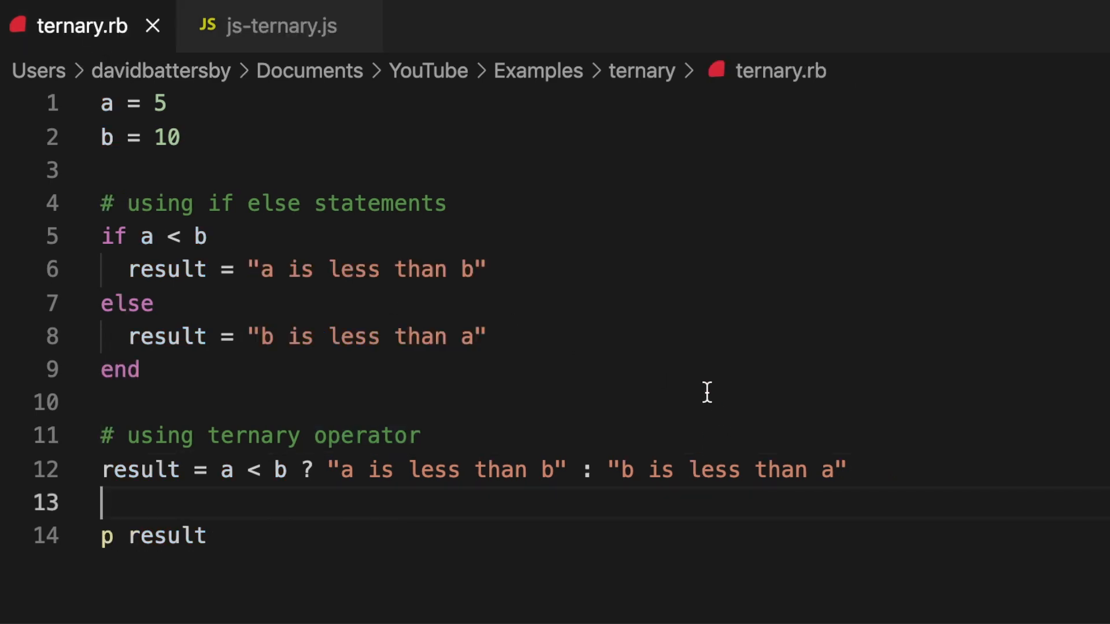
mouse_move(653, 368)
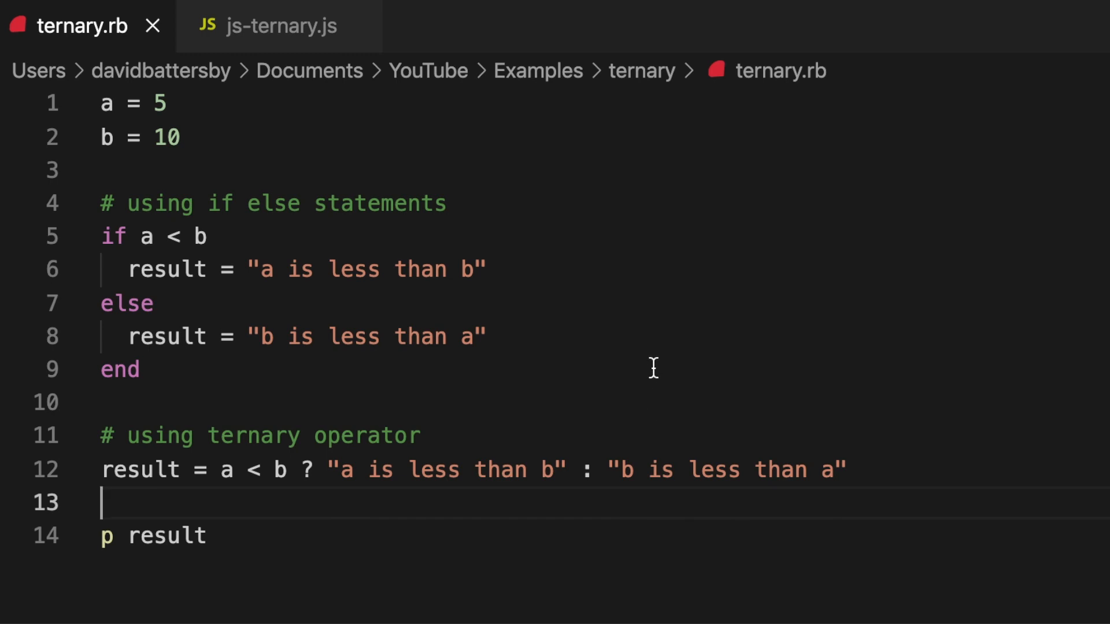
mouse_move(760, 267)
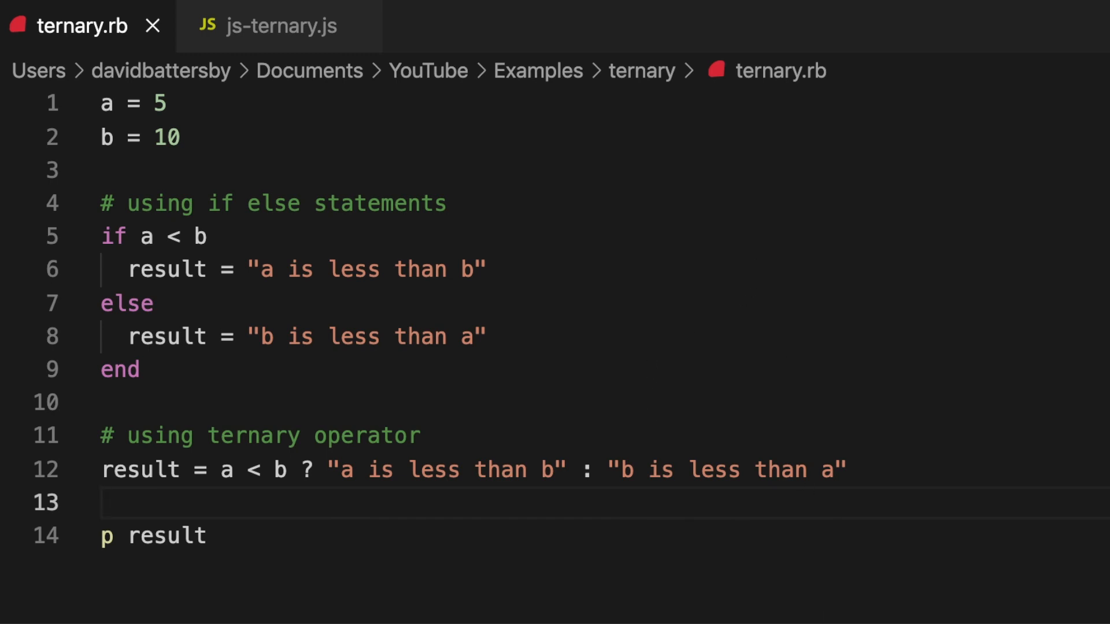
mouse_move(63, 610)
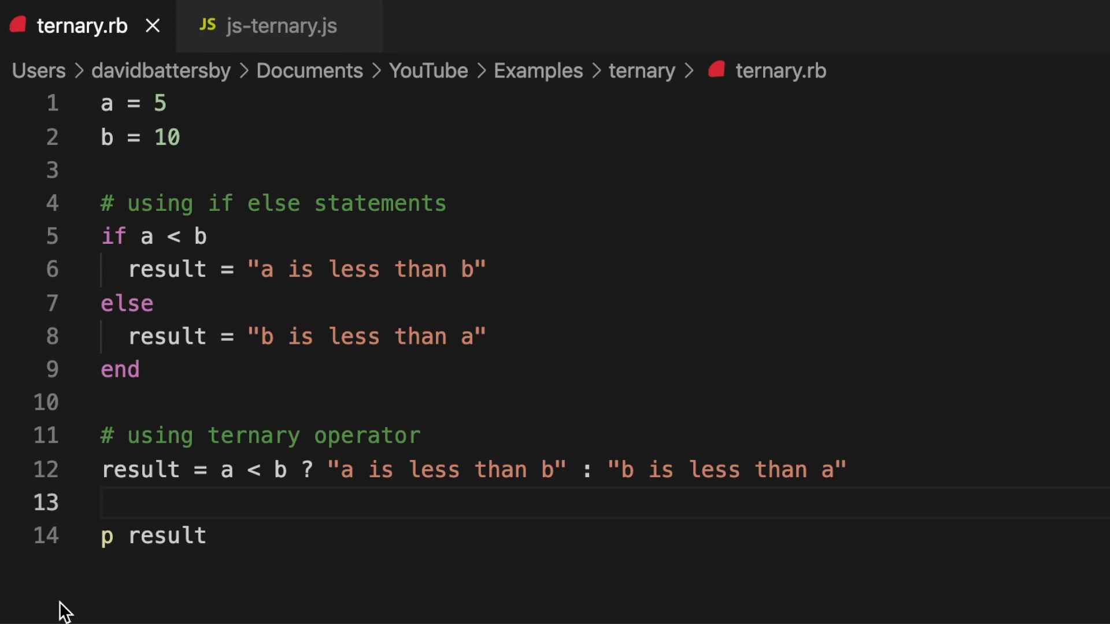
mouse_move(513, 311)
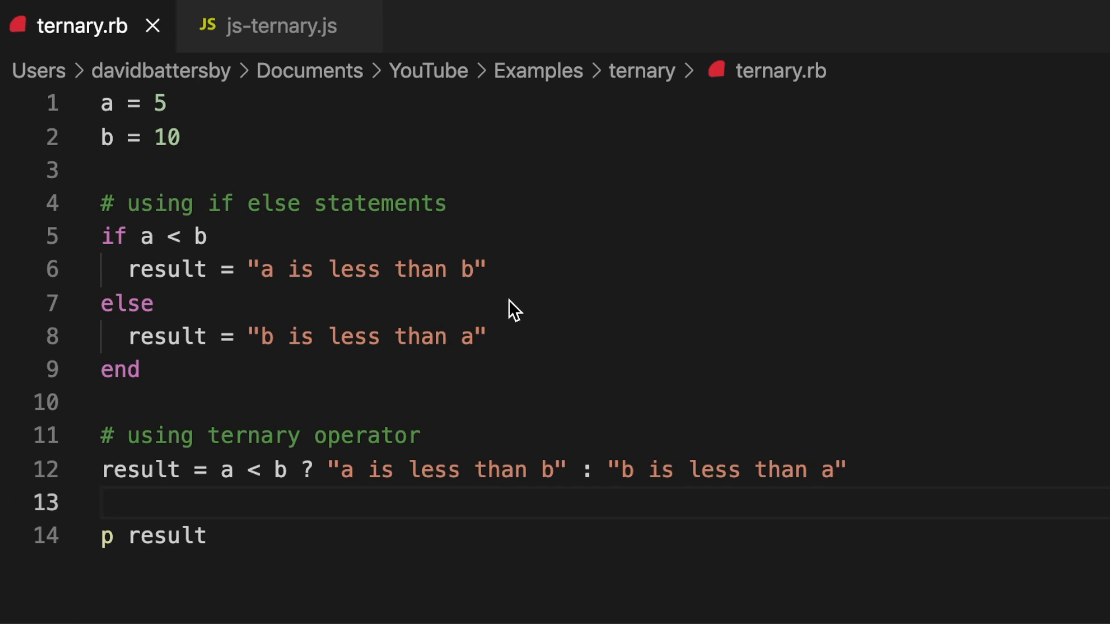